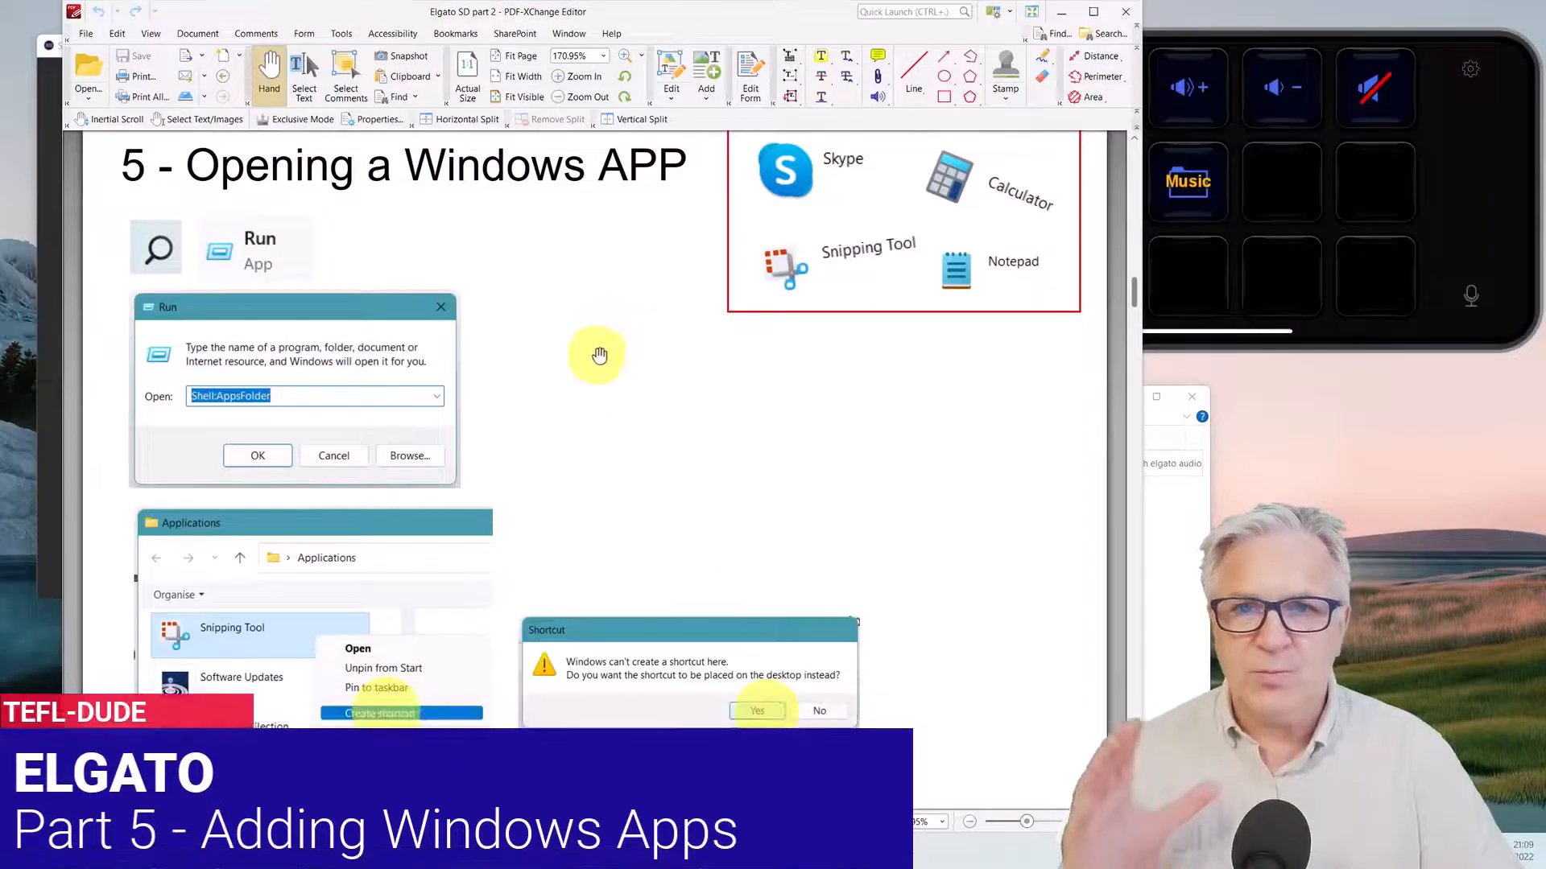
pyautogui.moveTo(642, 365)
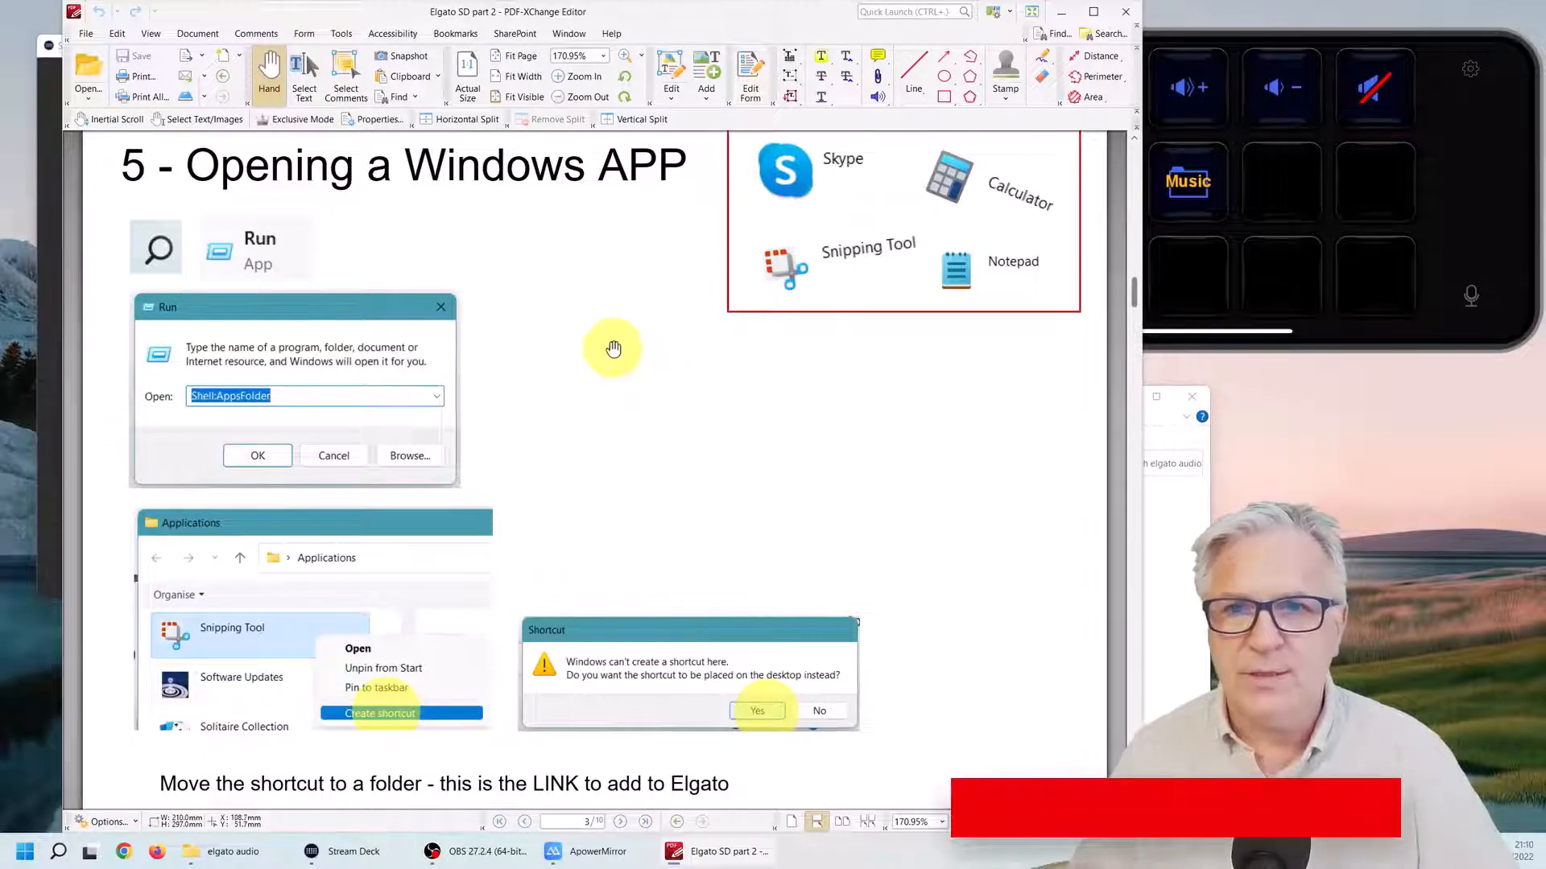
pyautogui.moveTo(649, 372)
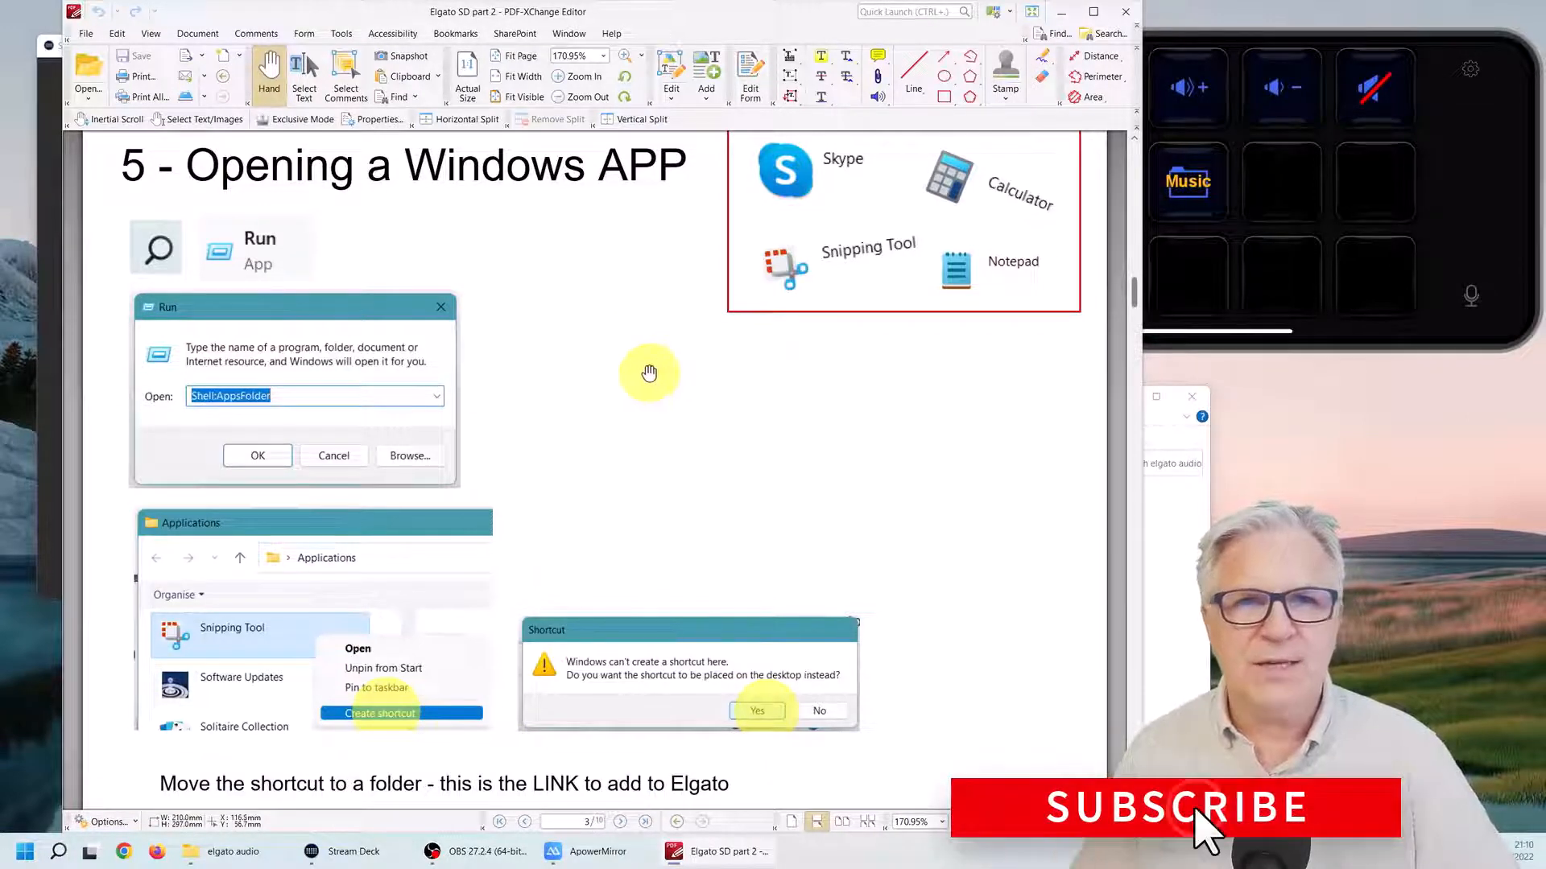
pyautogui.moveTo(366, 240)
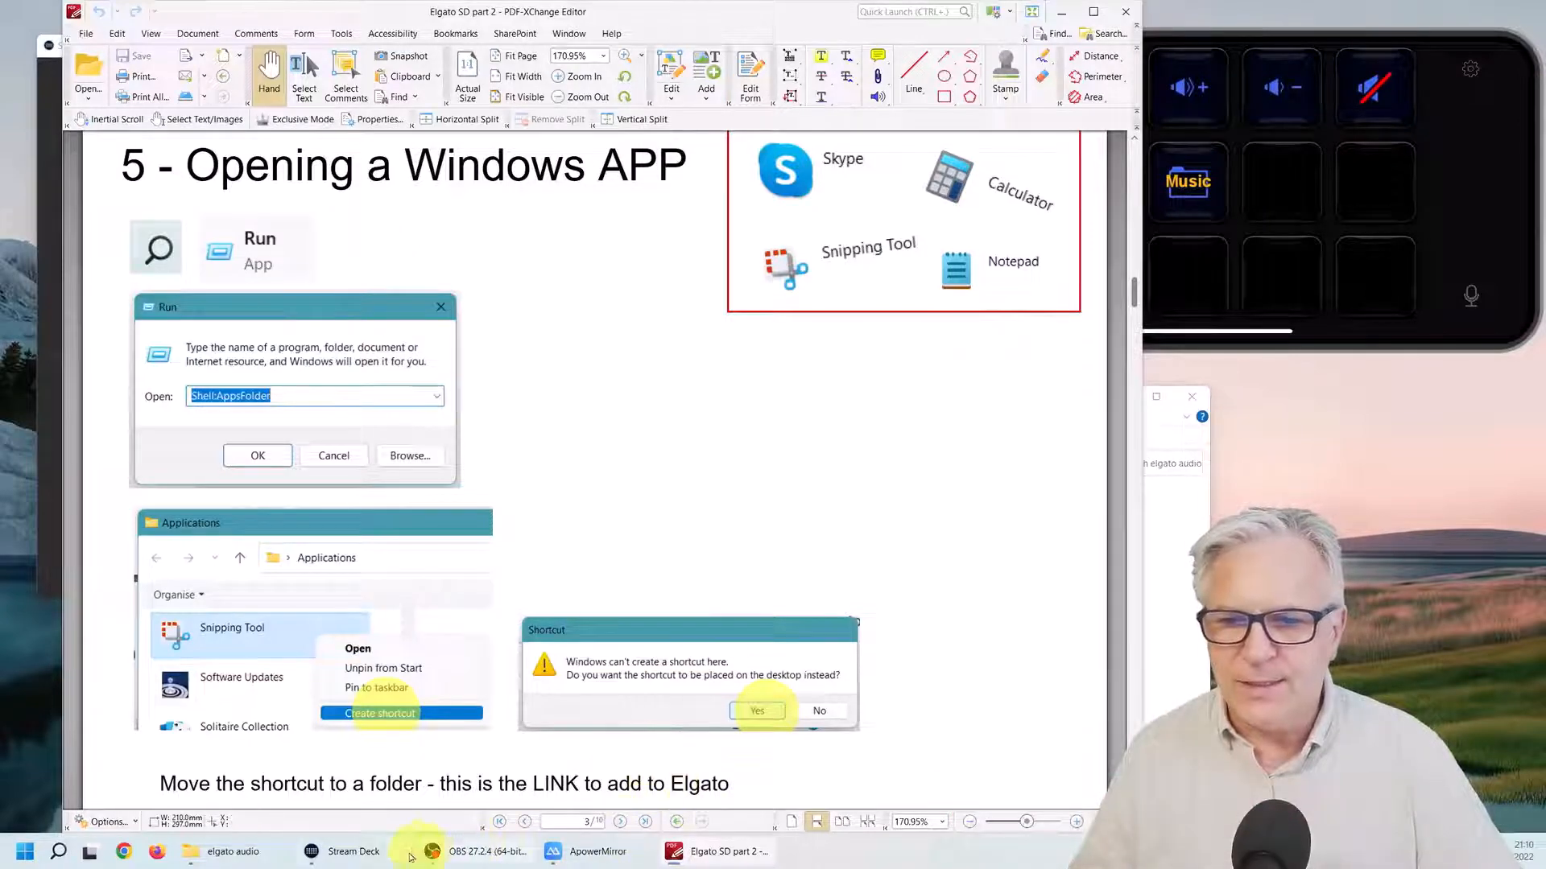
# - Browse the Start Menu programs for the Open key's app and pick Notepad++
pyautogui.click(349, 852)
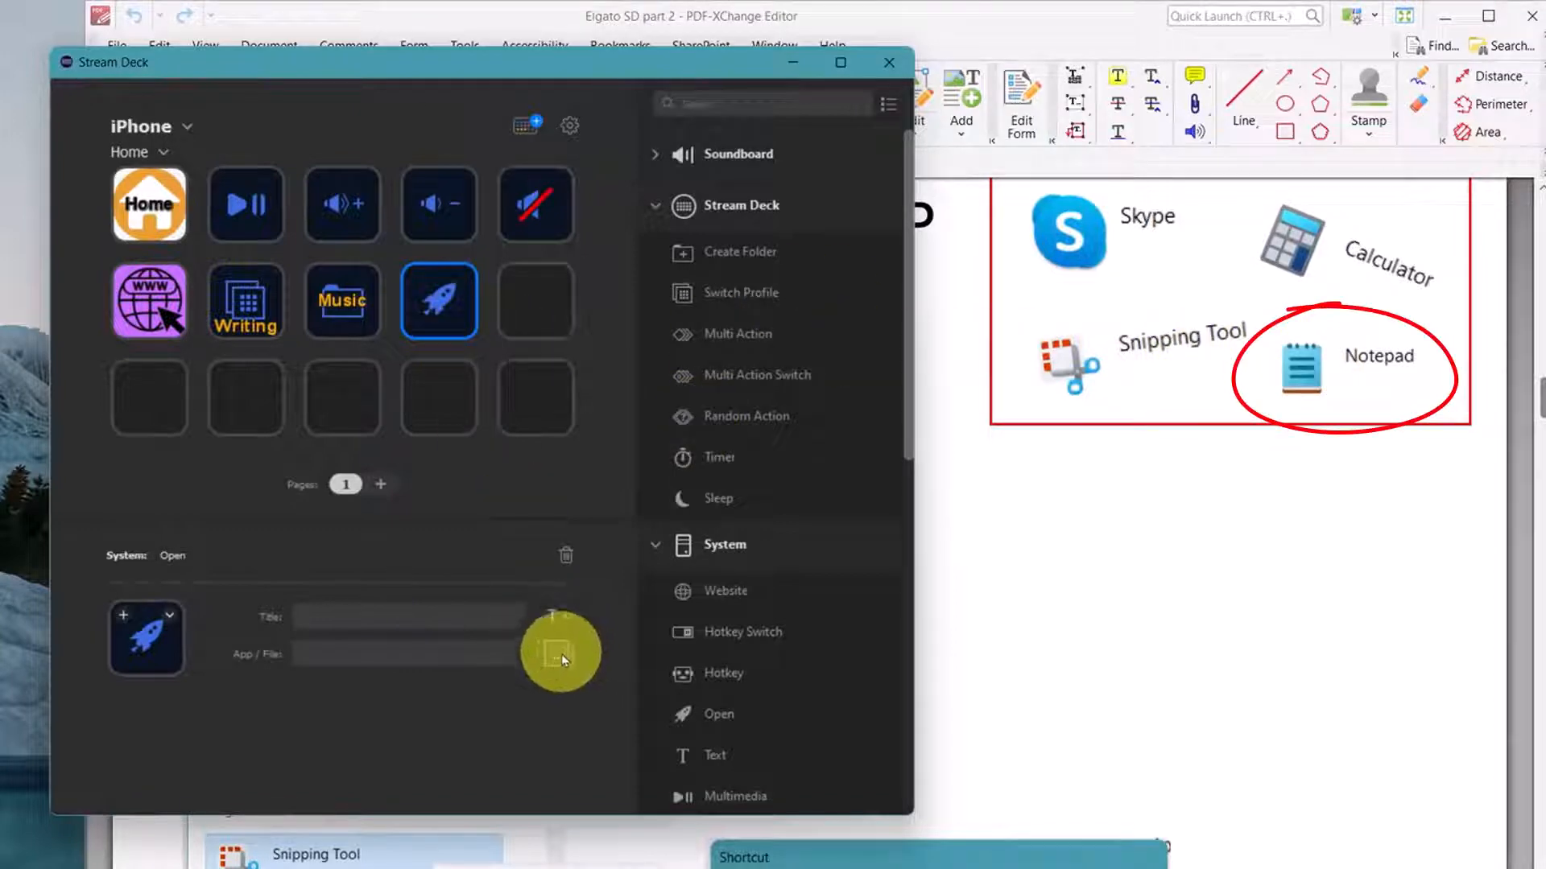
pyautogui.click(561, 653)
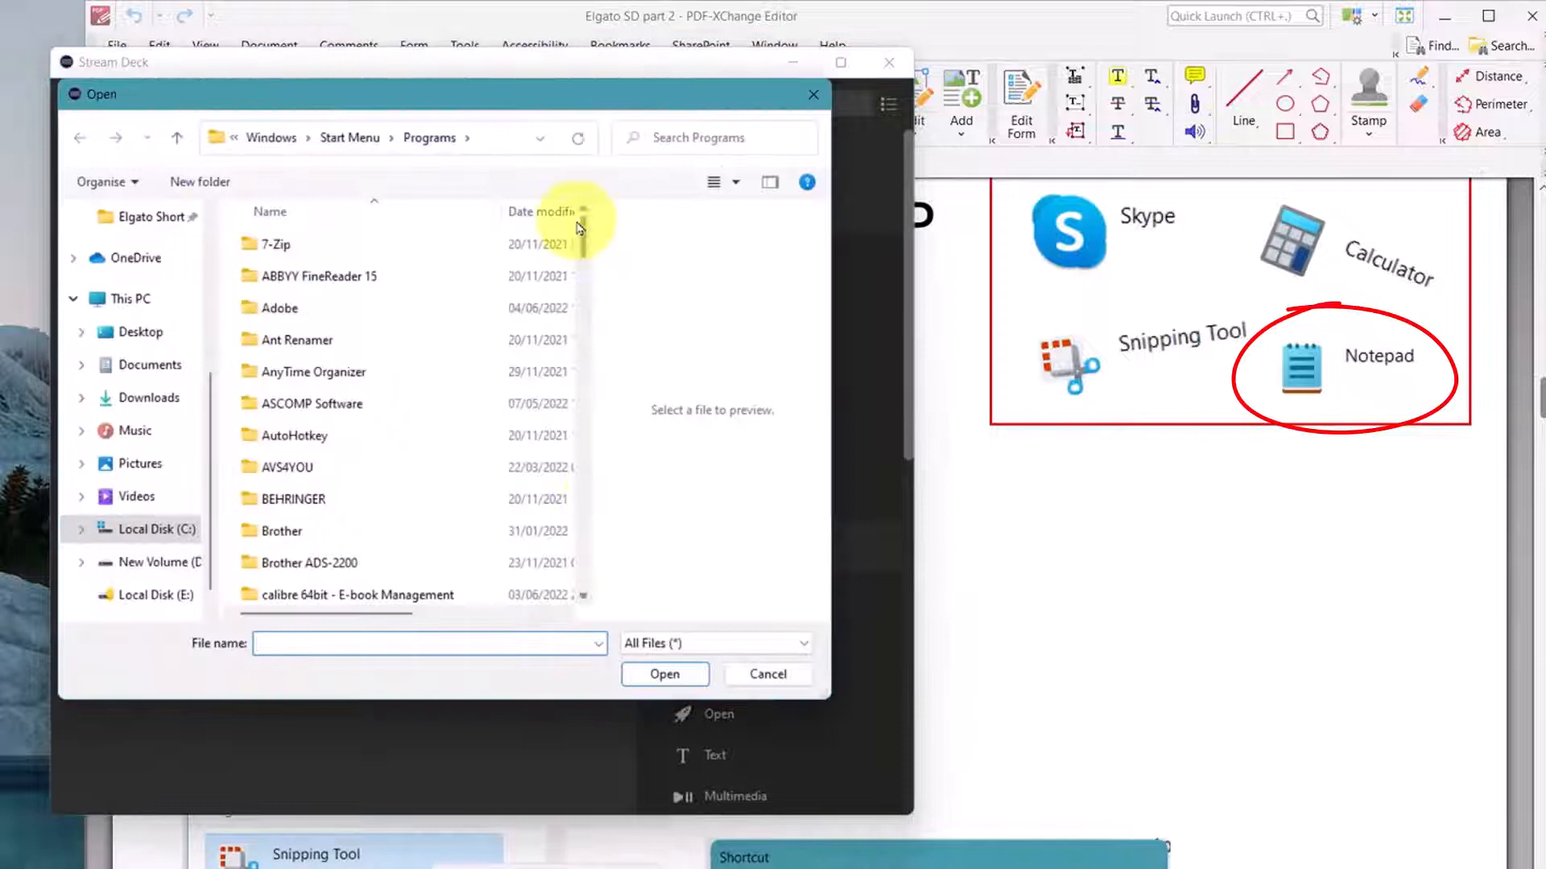
pyautogui.scroll(-3)
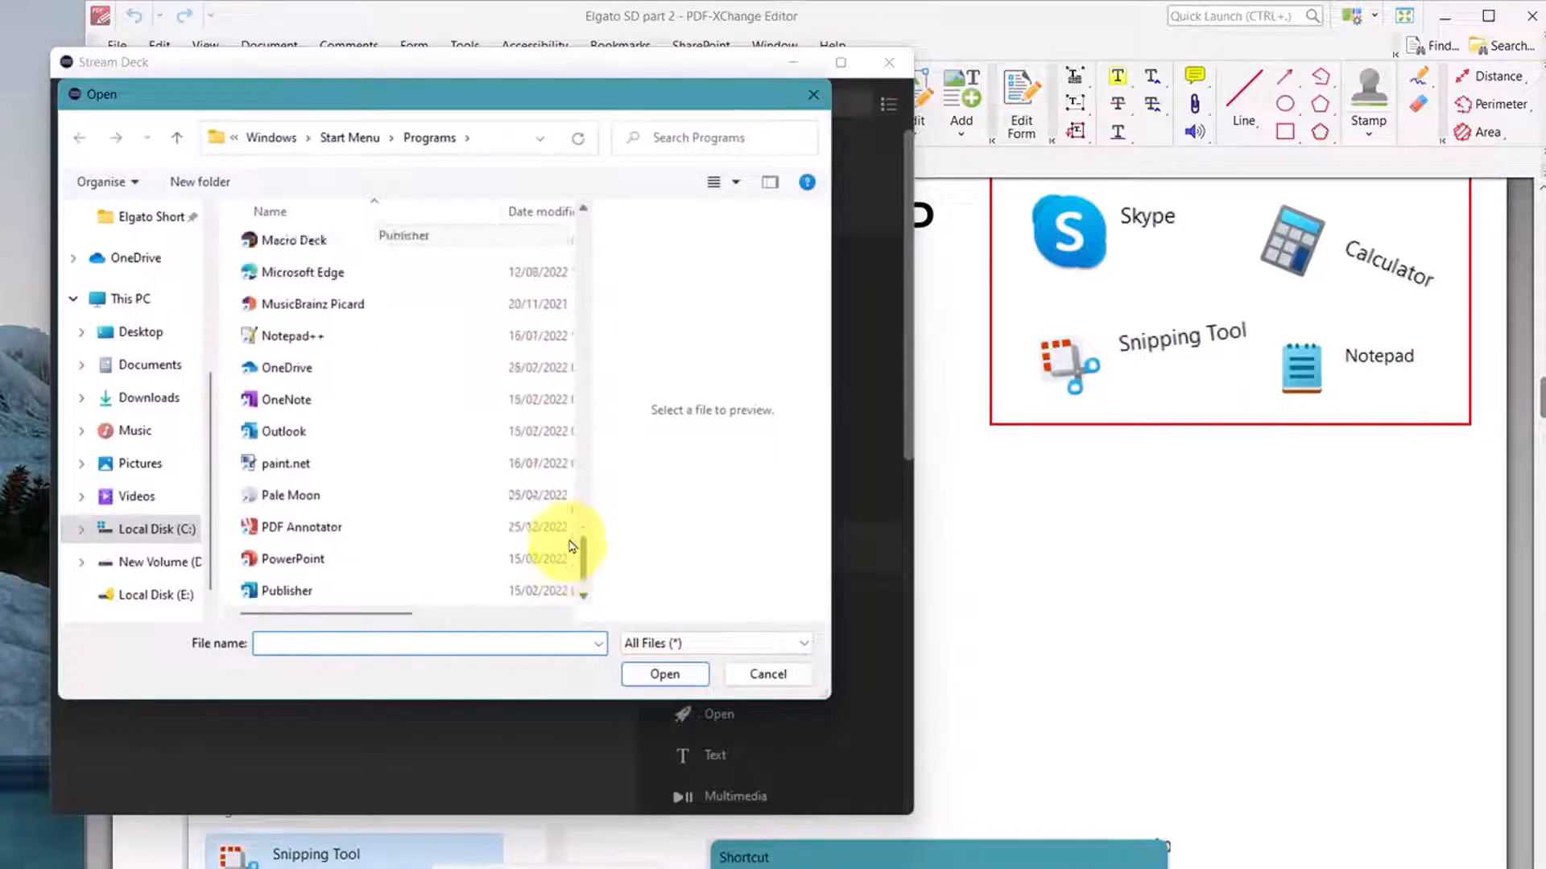
pyautogui.scroll(3)
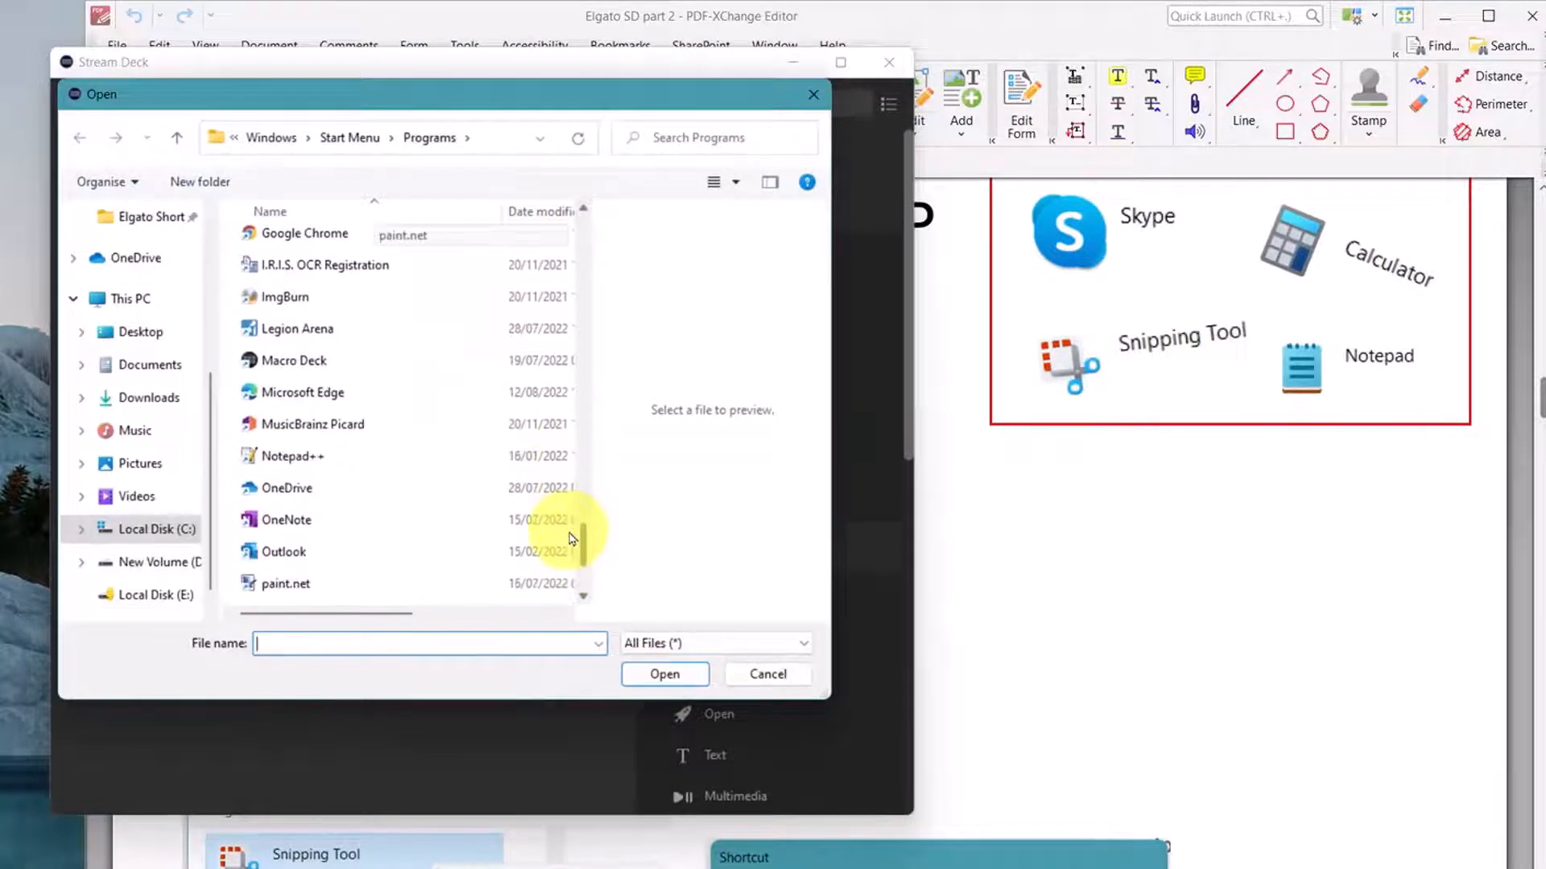
pyautogui.click(292, 455)
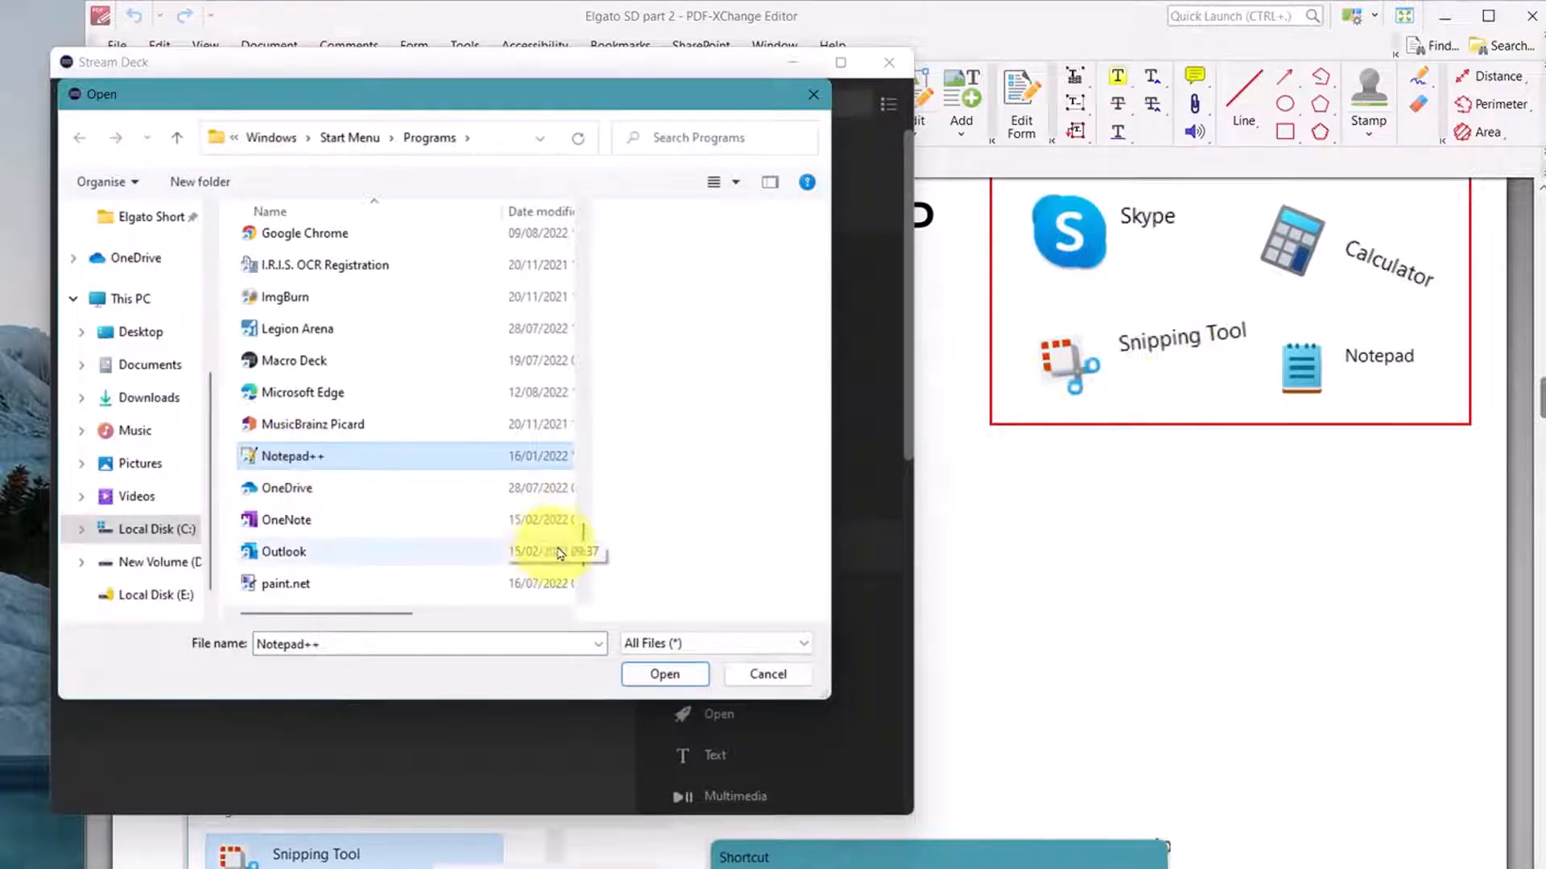
pyautogui.moveTo(586, 538)
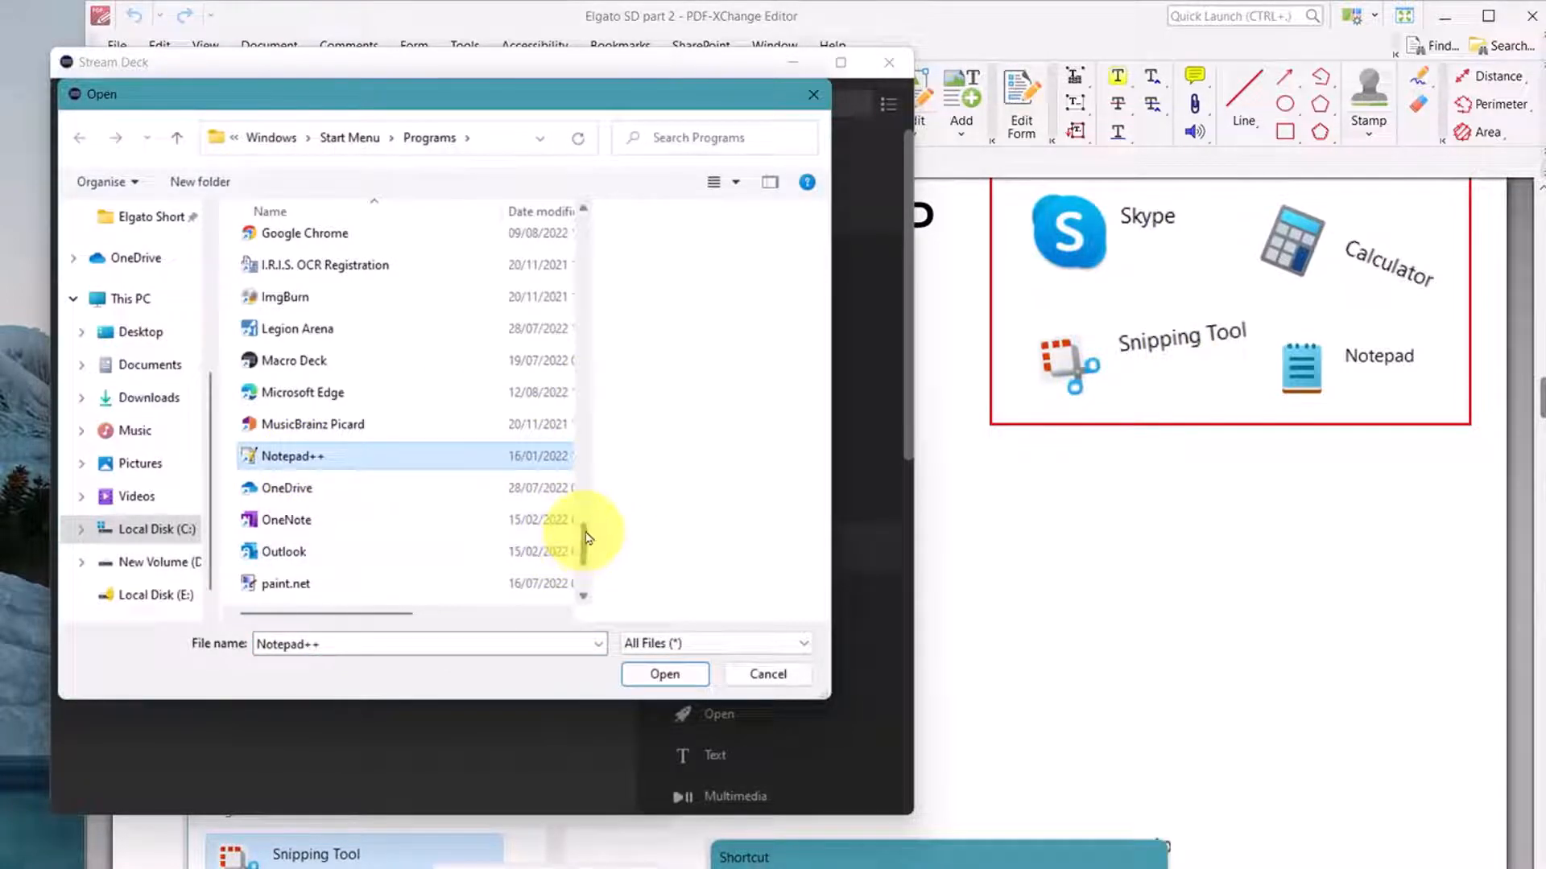
pyautogui.scroll(-3)
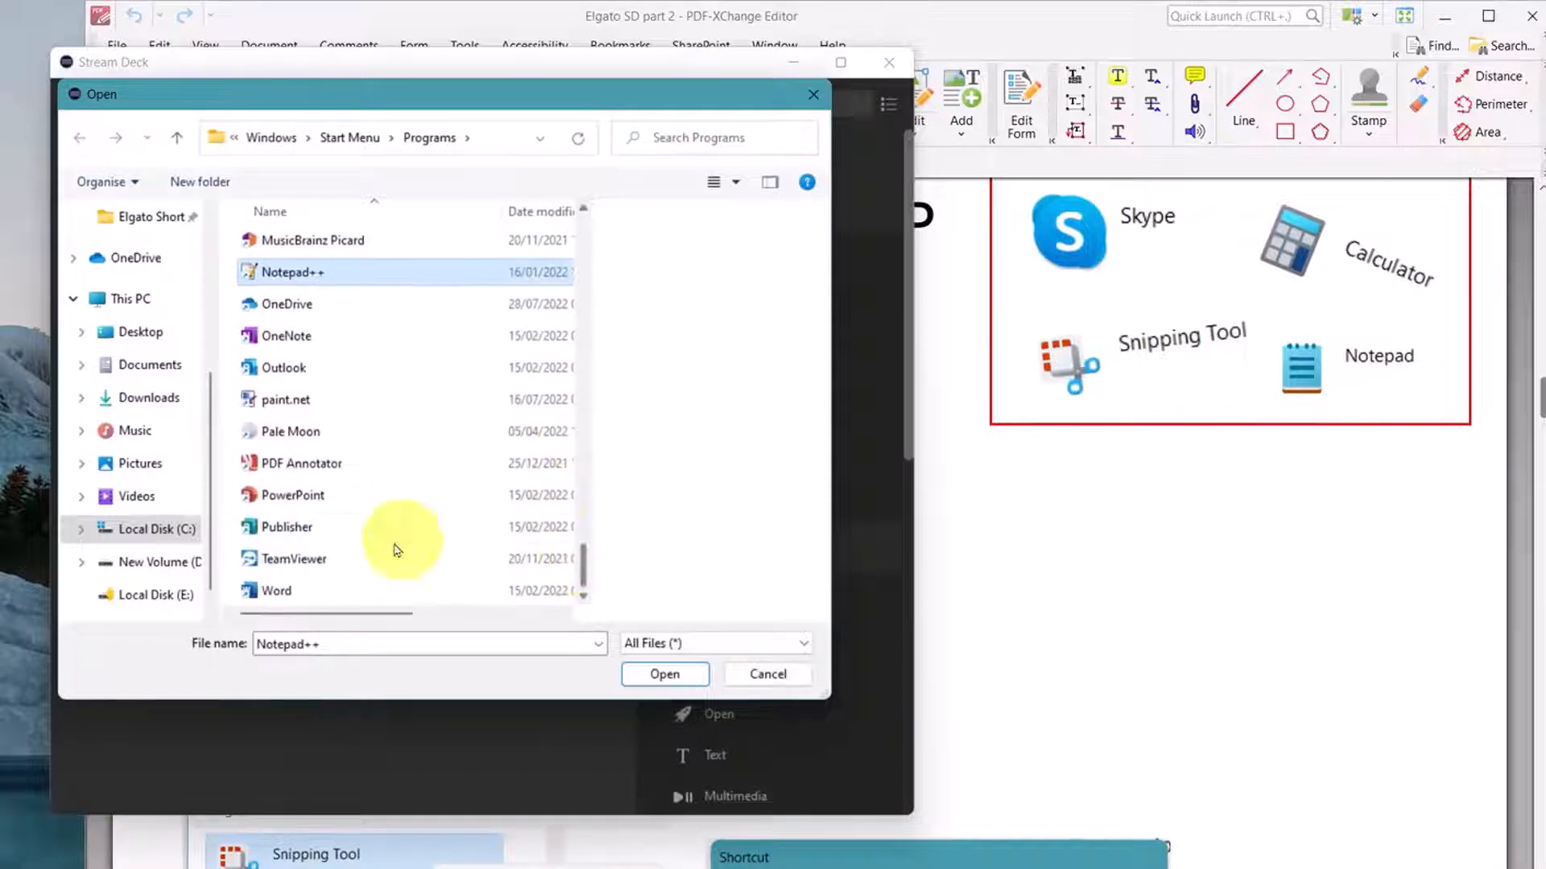
pyautogui.scroll(3)
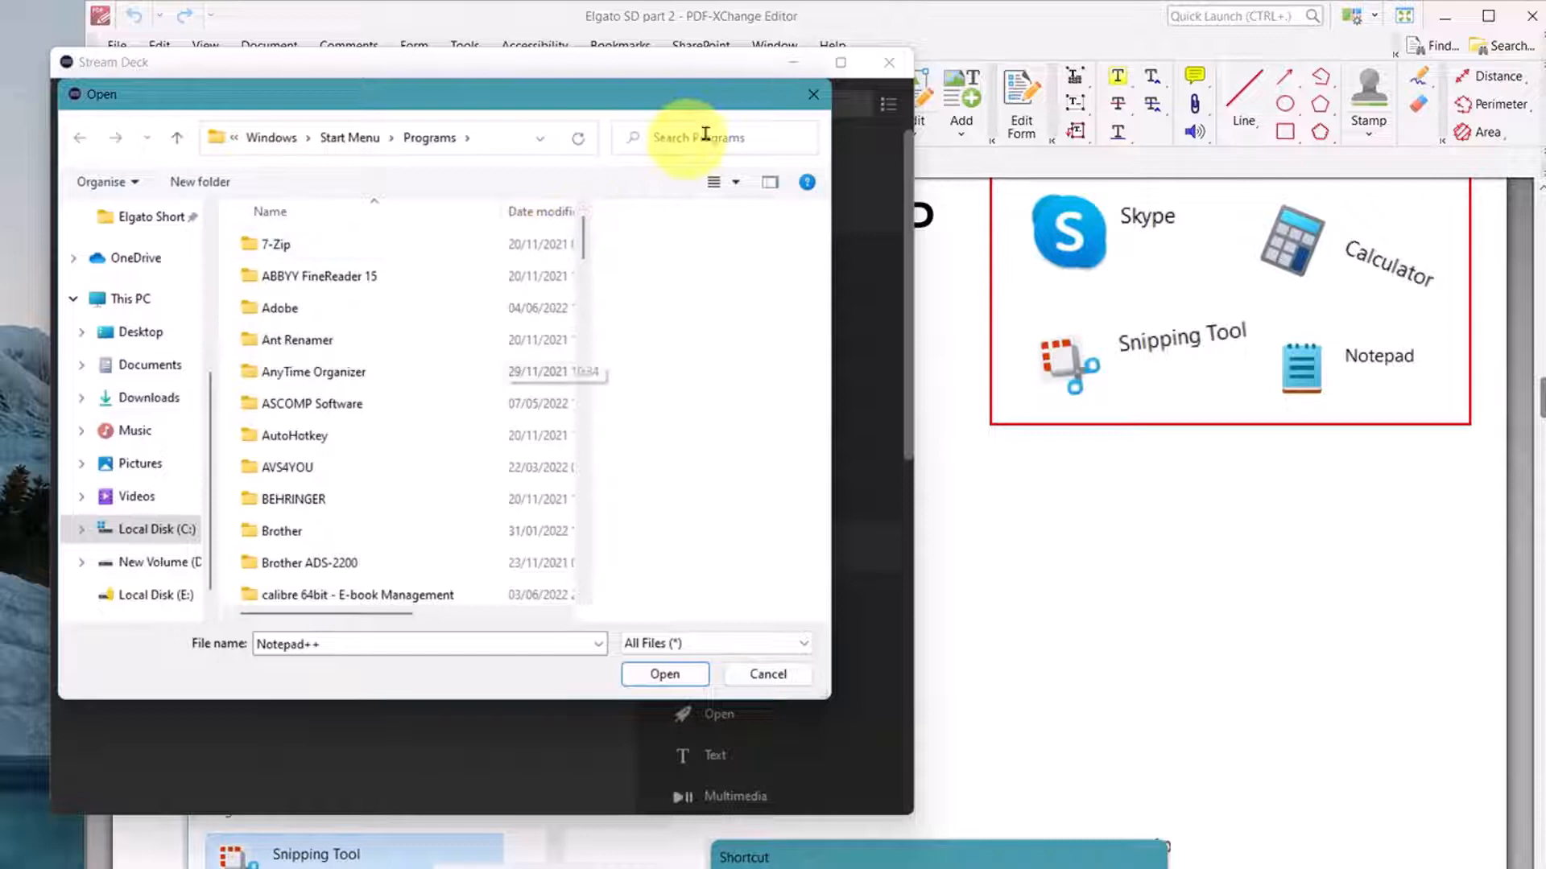
# - Cancel the file choice, leaving the Open key blank, and bring the slides forward
pyautogui.click(766, 674)
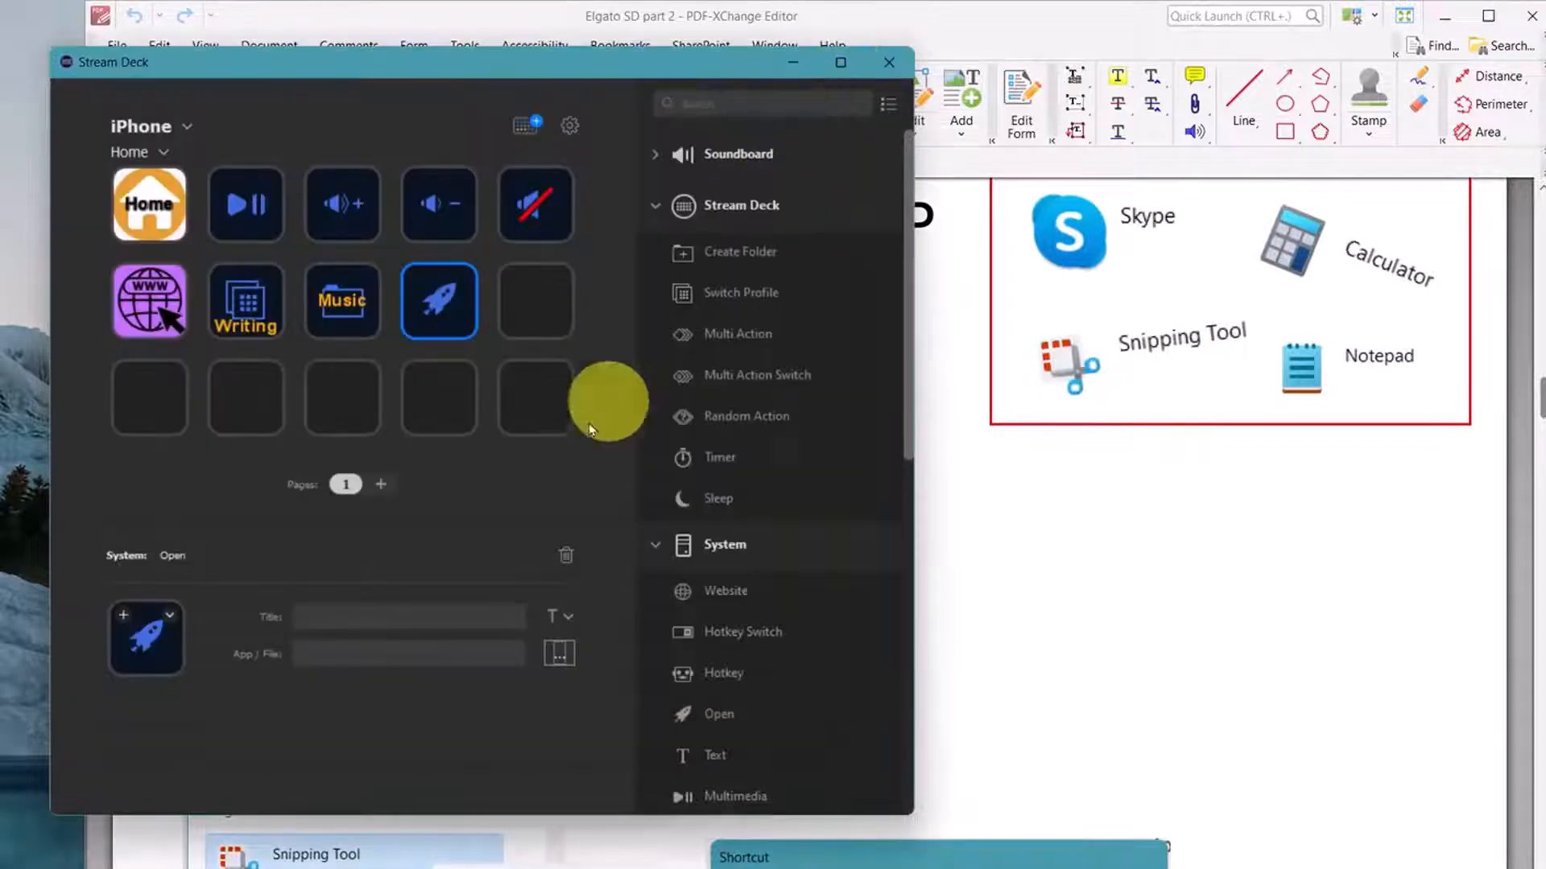
pyautogui.moveTo(483, 349)
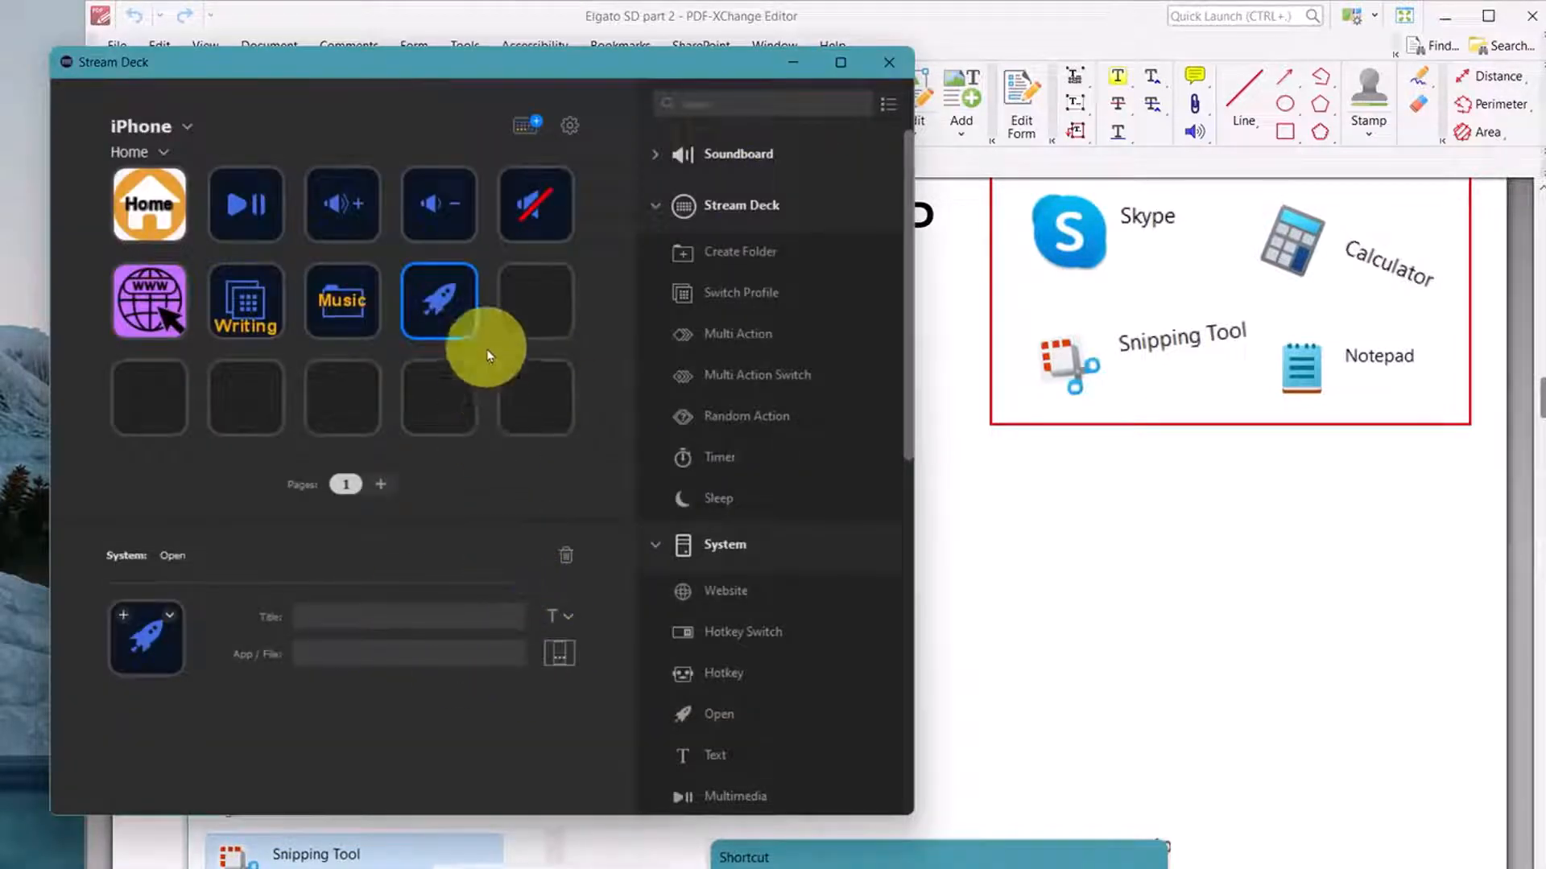
pyautogui.moveTo(1025, 616)
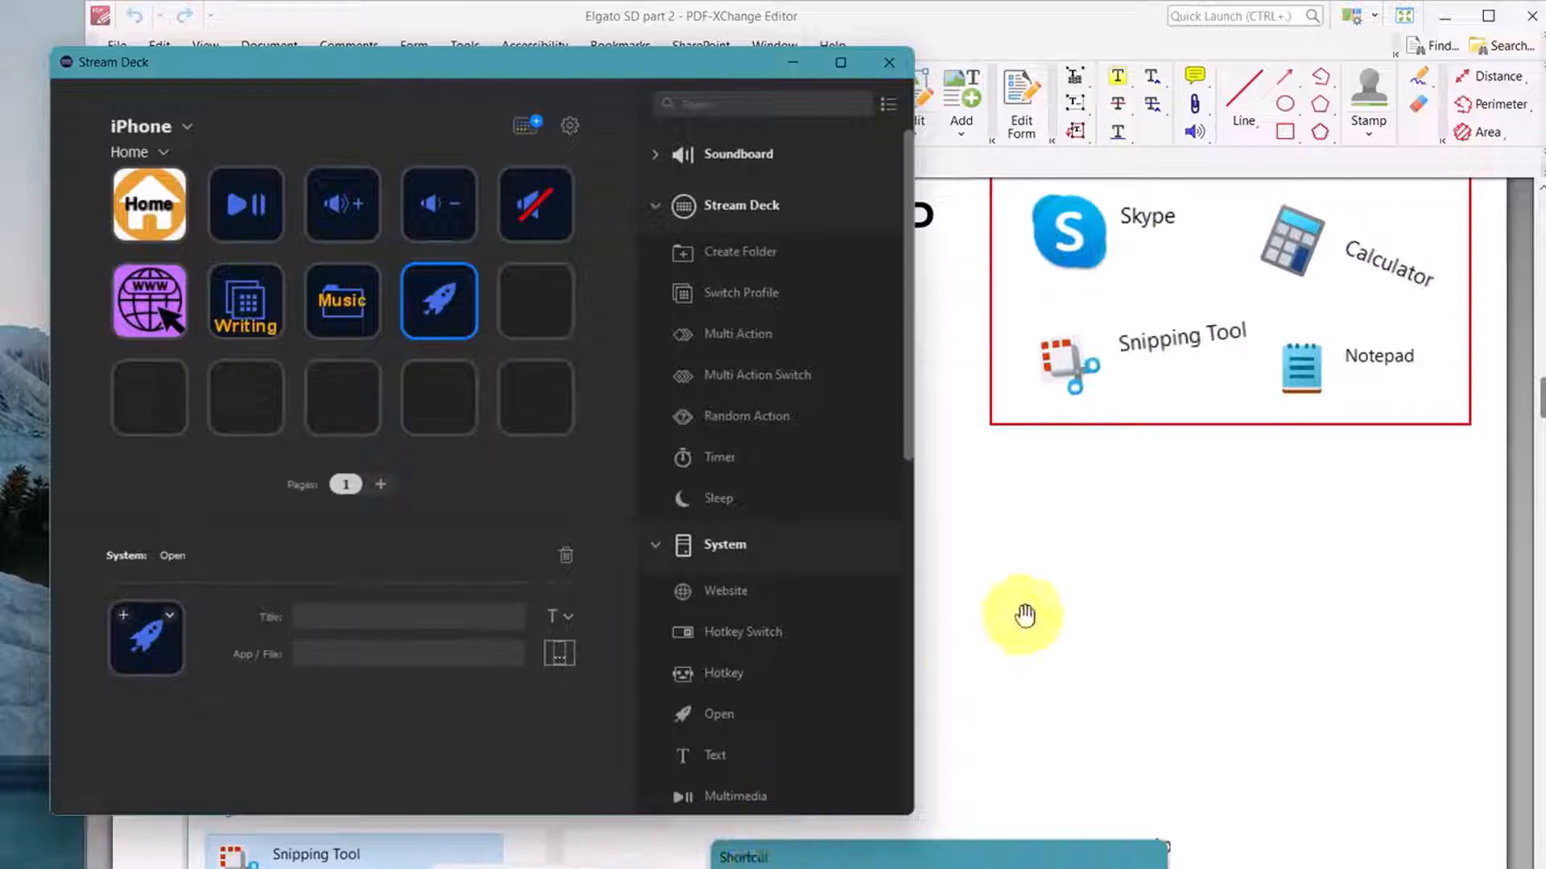
pyautogui.click(889, 63)
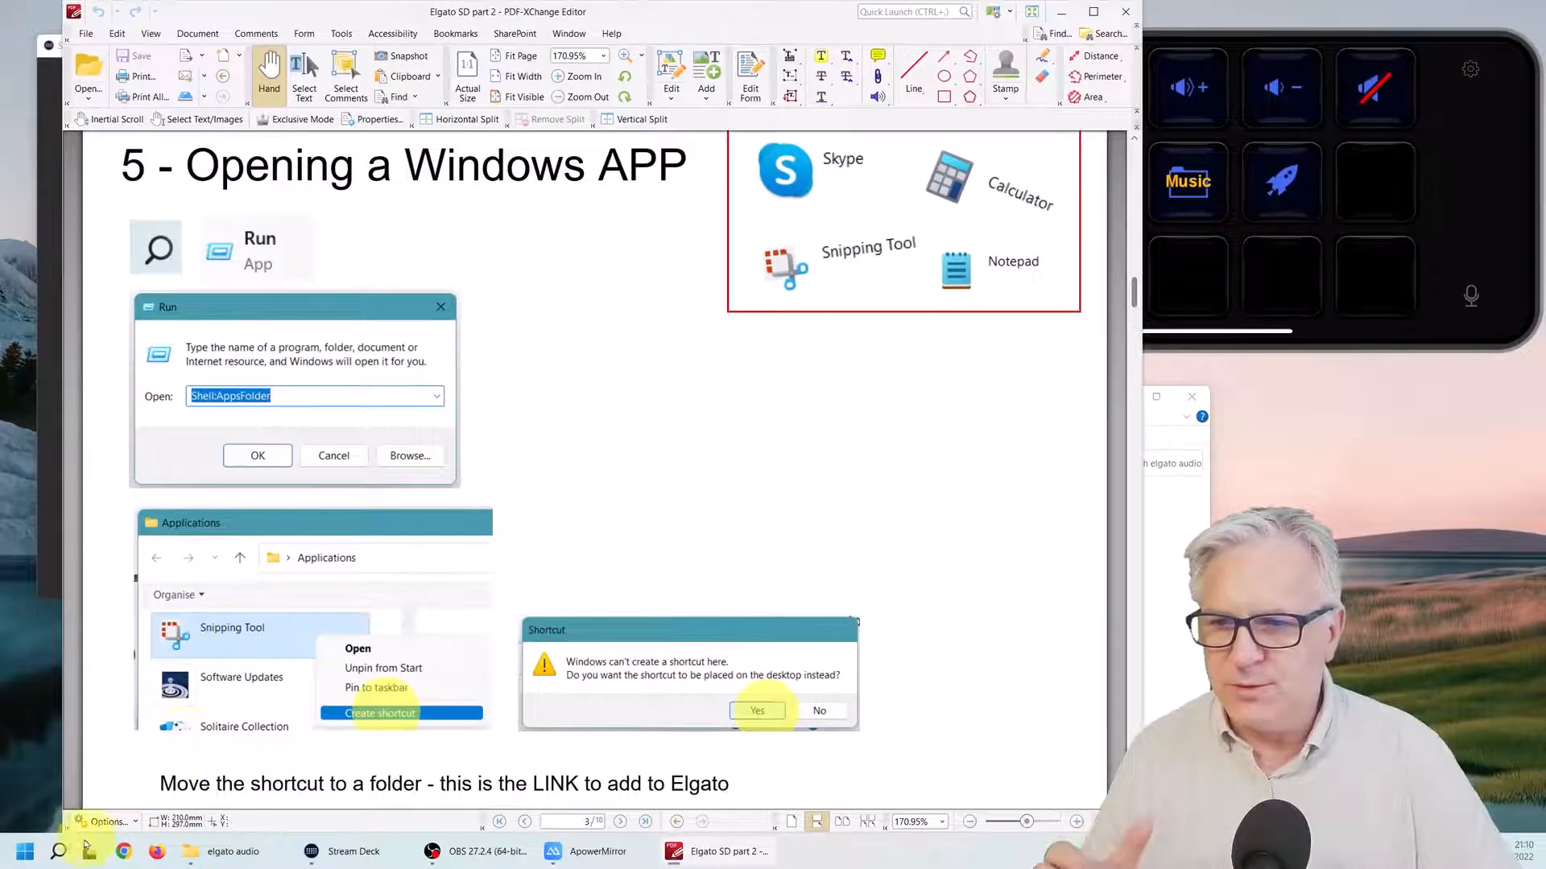
# - Run shell:AppsFolder to list all installed Windows apps
pyautogui.click(25, 850)
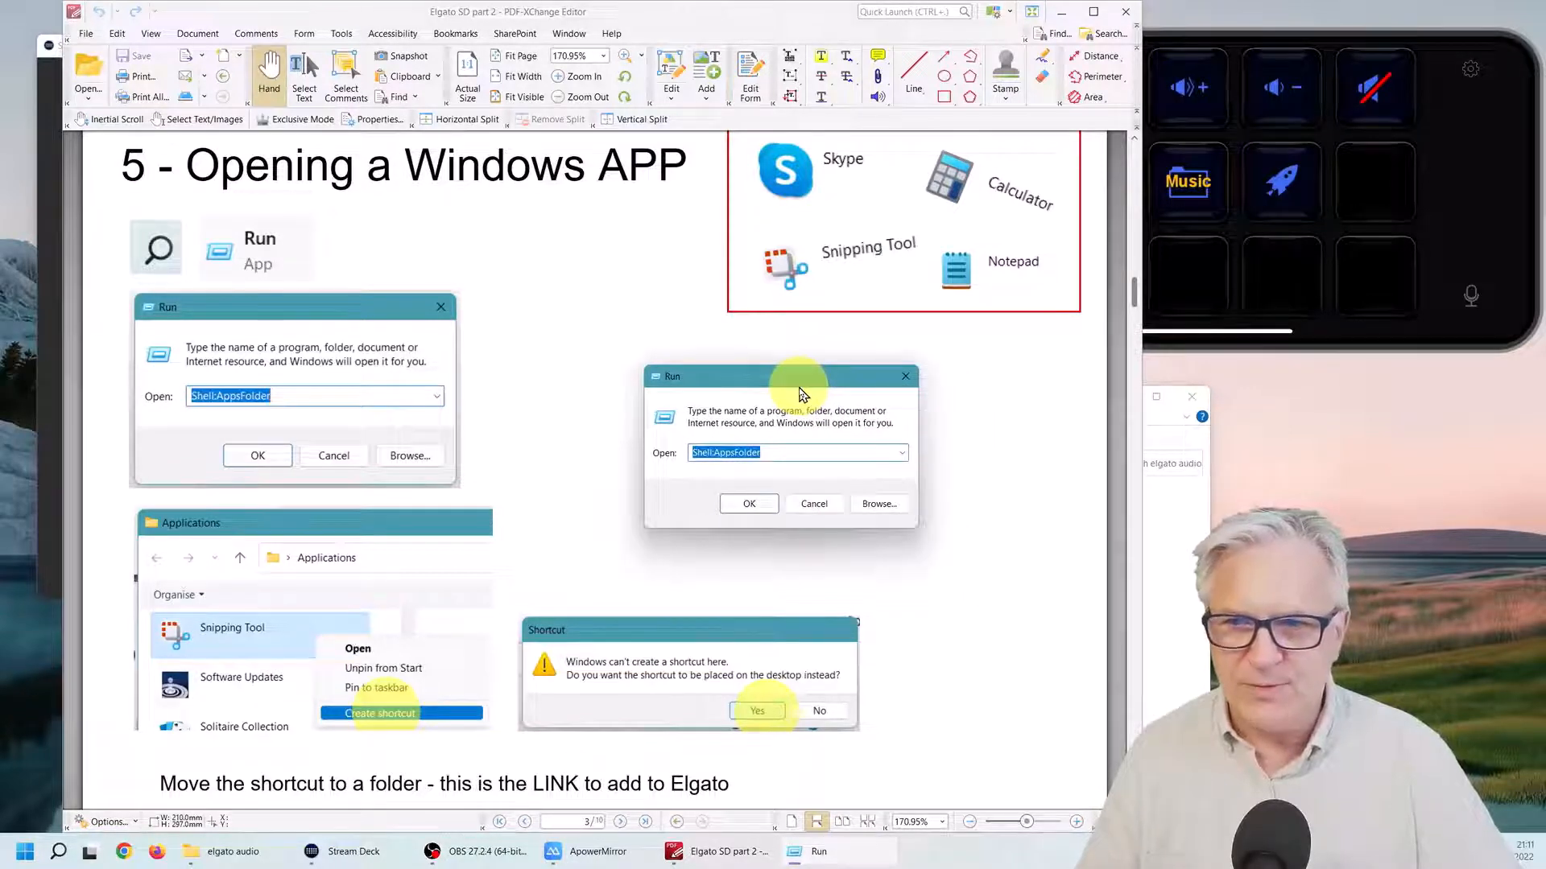
pyautogui.click(749, 504)
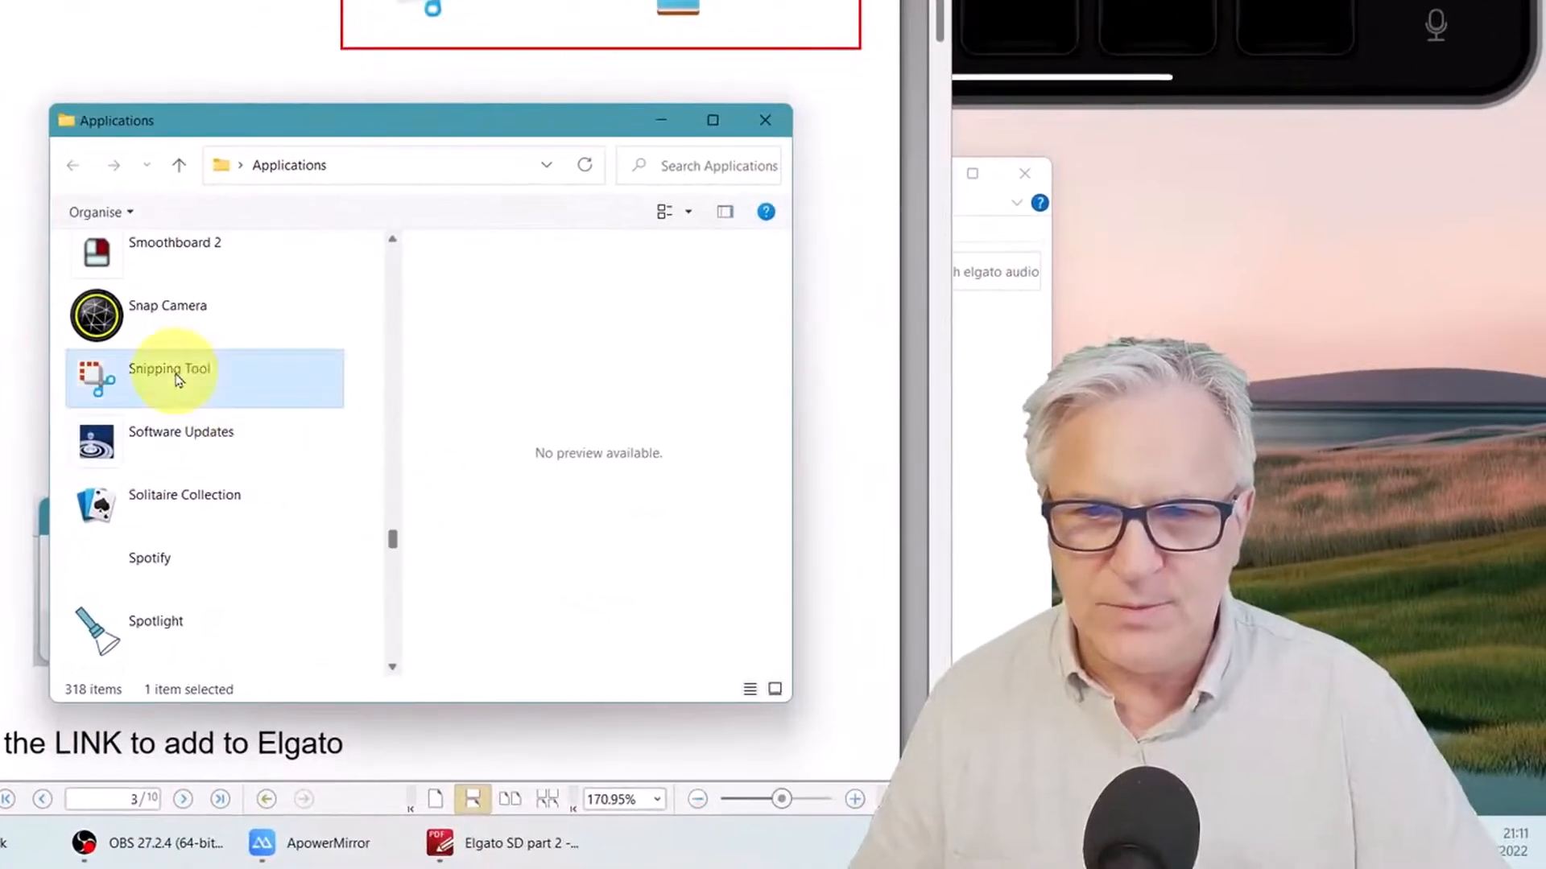
# - Create a Snipping Tool shortcut from the Applications folder, placed on the desktop
pyautogui.rightClick(172, 378)
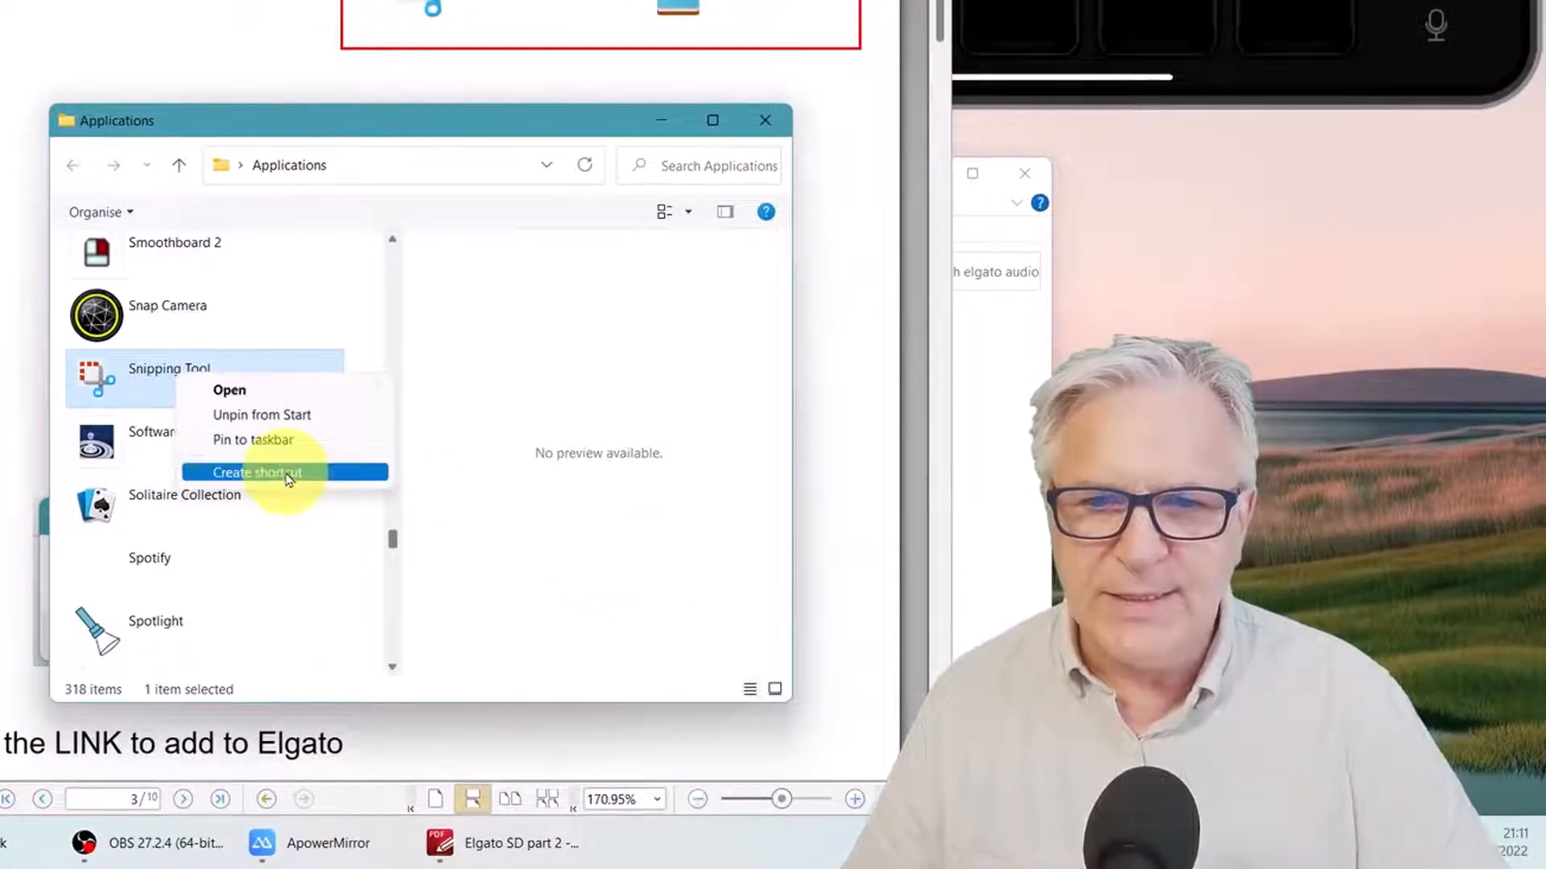
pyautogui.click(259, 472)
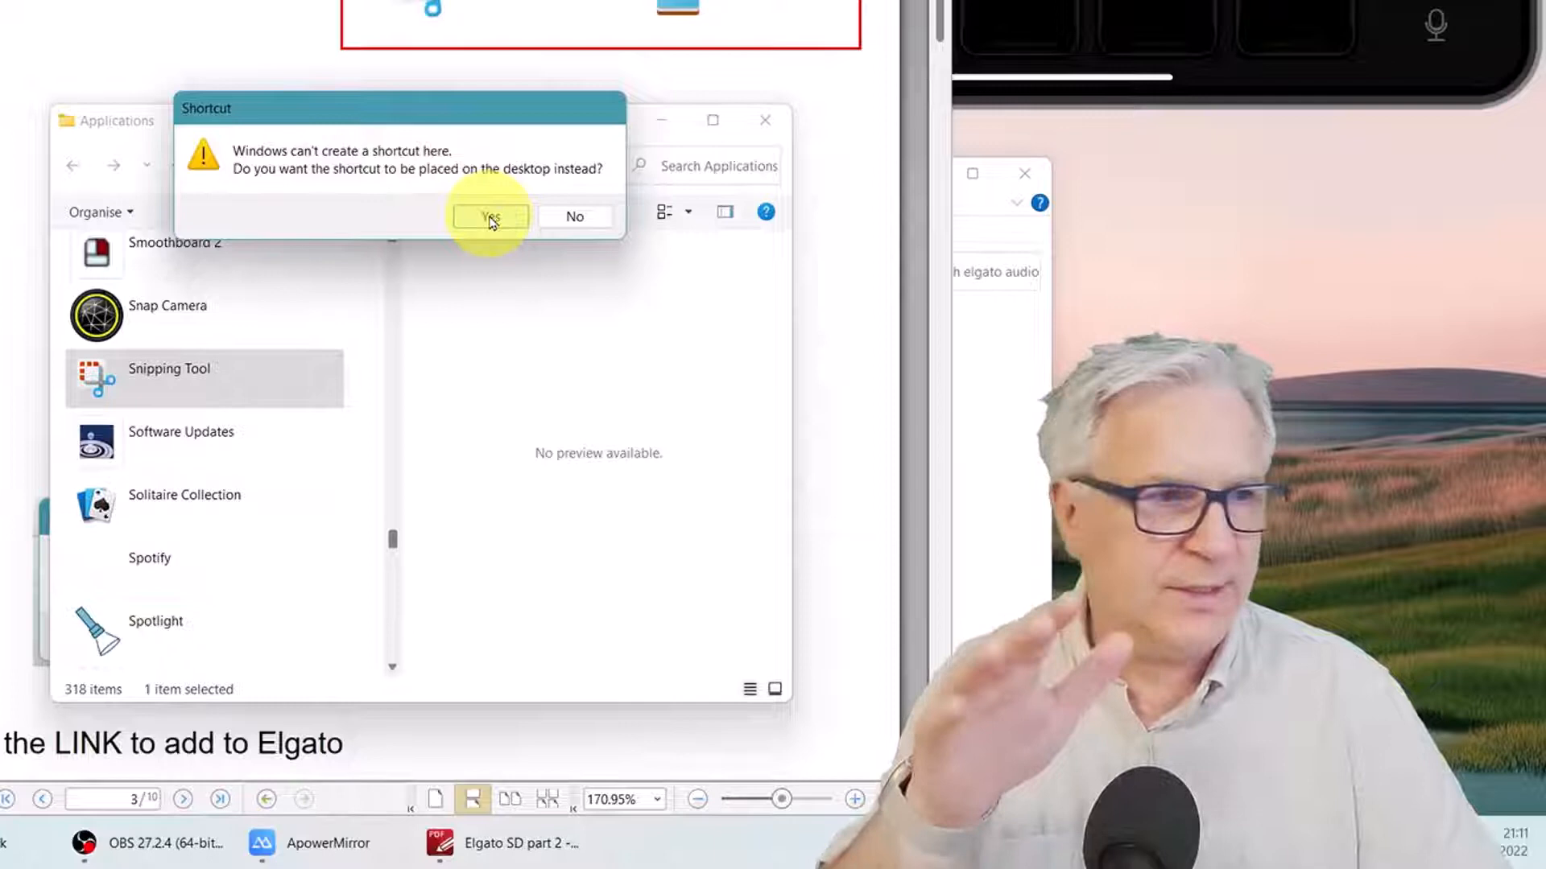
pyautogui.click(490, 216)
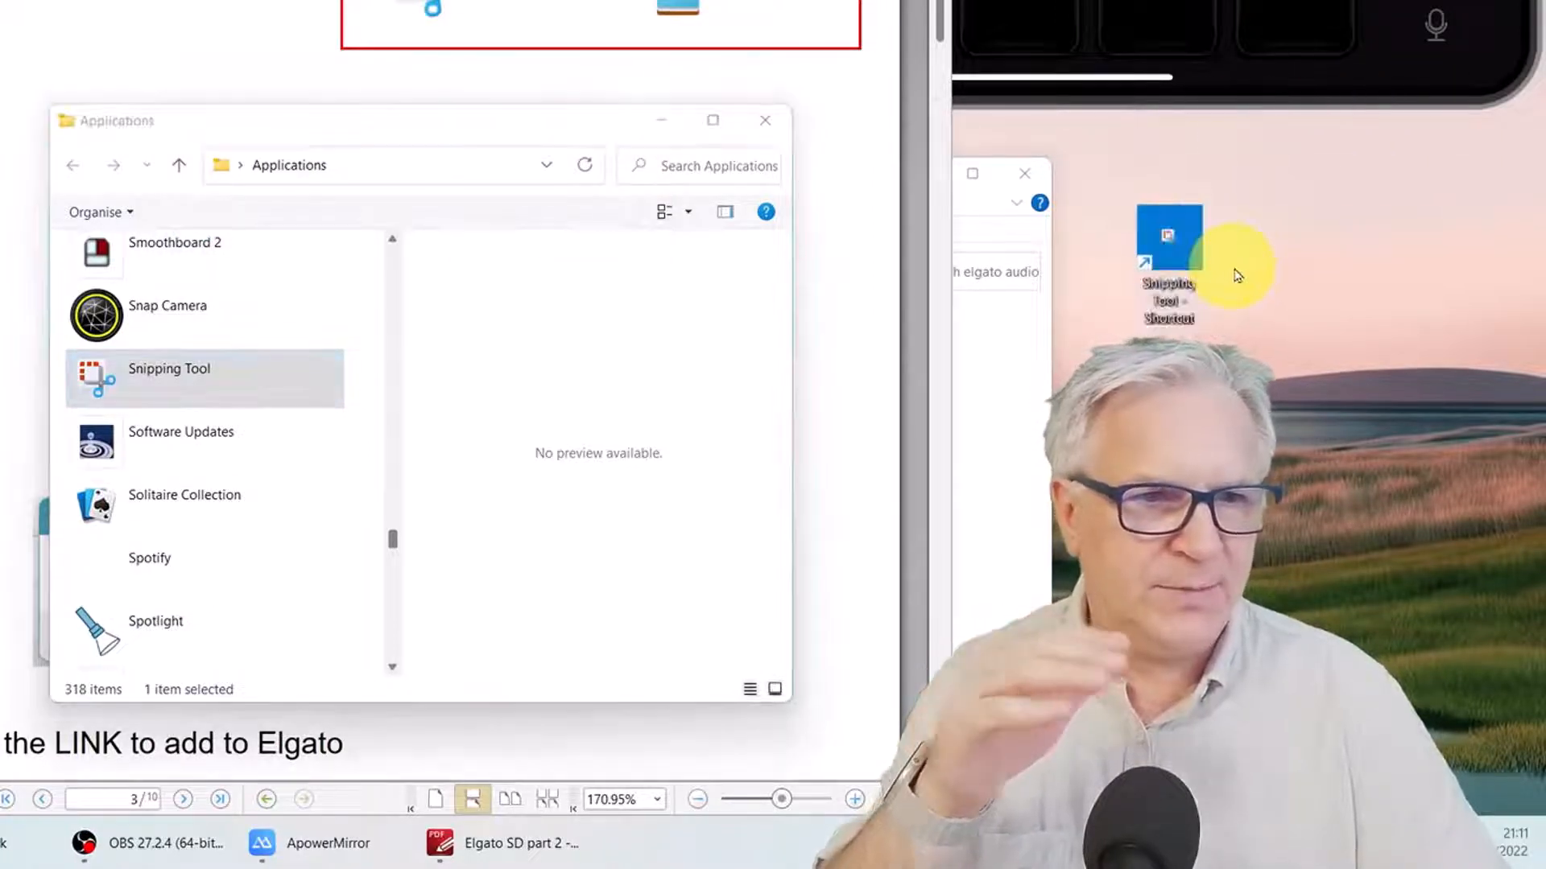
pyautogui.moveTo(1166, 245)
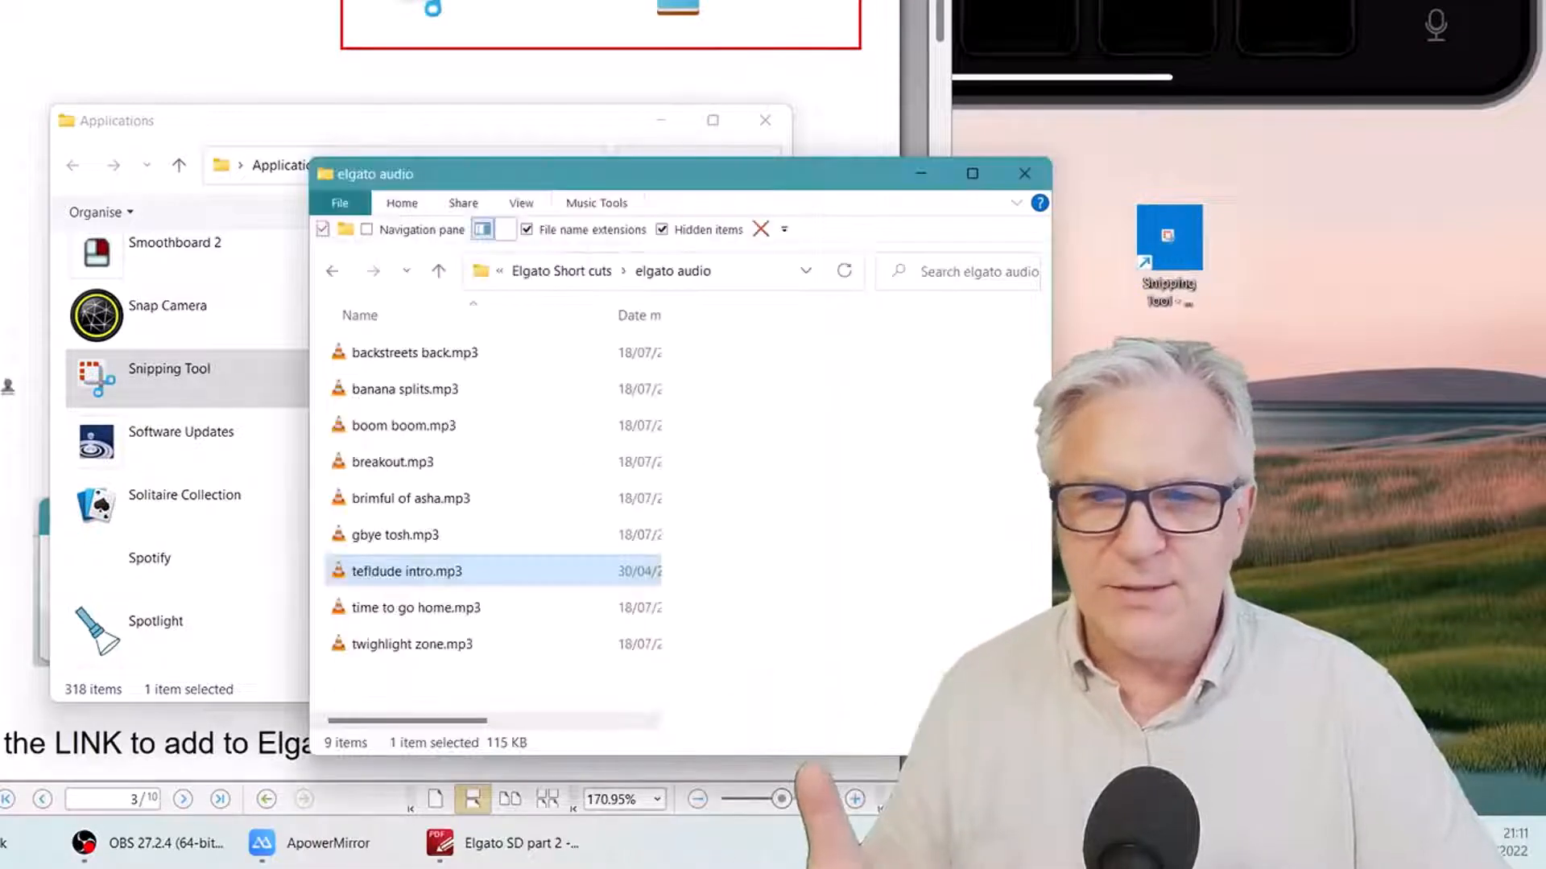
# - Go up to Elgato Short cuts and open the elgato shortcuts folder for the Snipping Tool shortcut
pyautogui.click(438, 270)
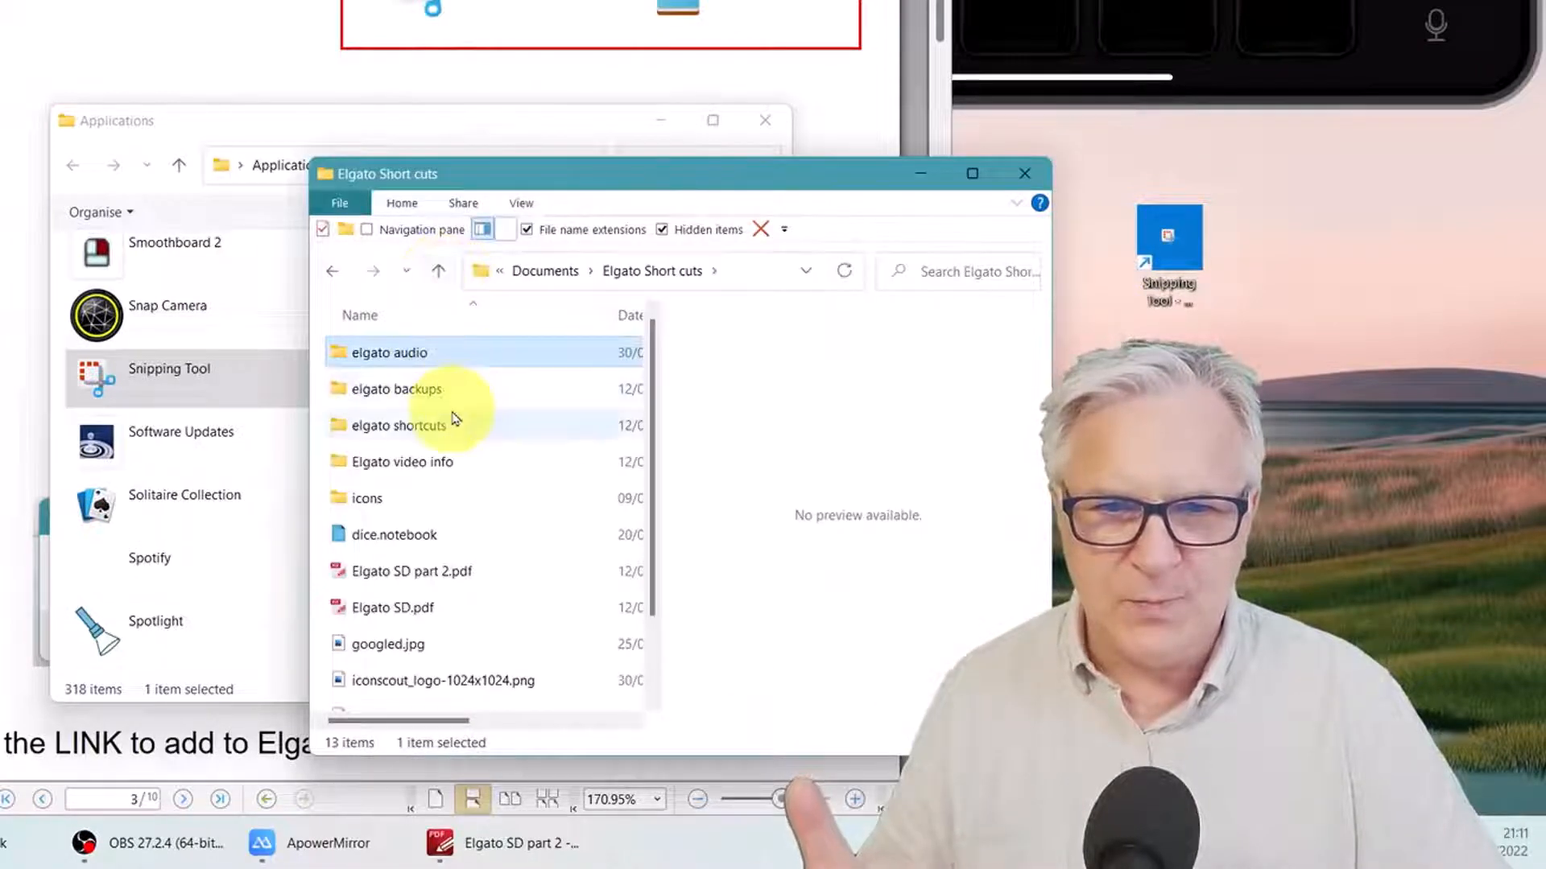
pyautogui.doubleClick(401, 425)
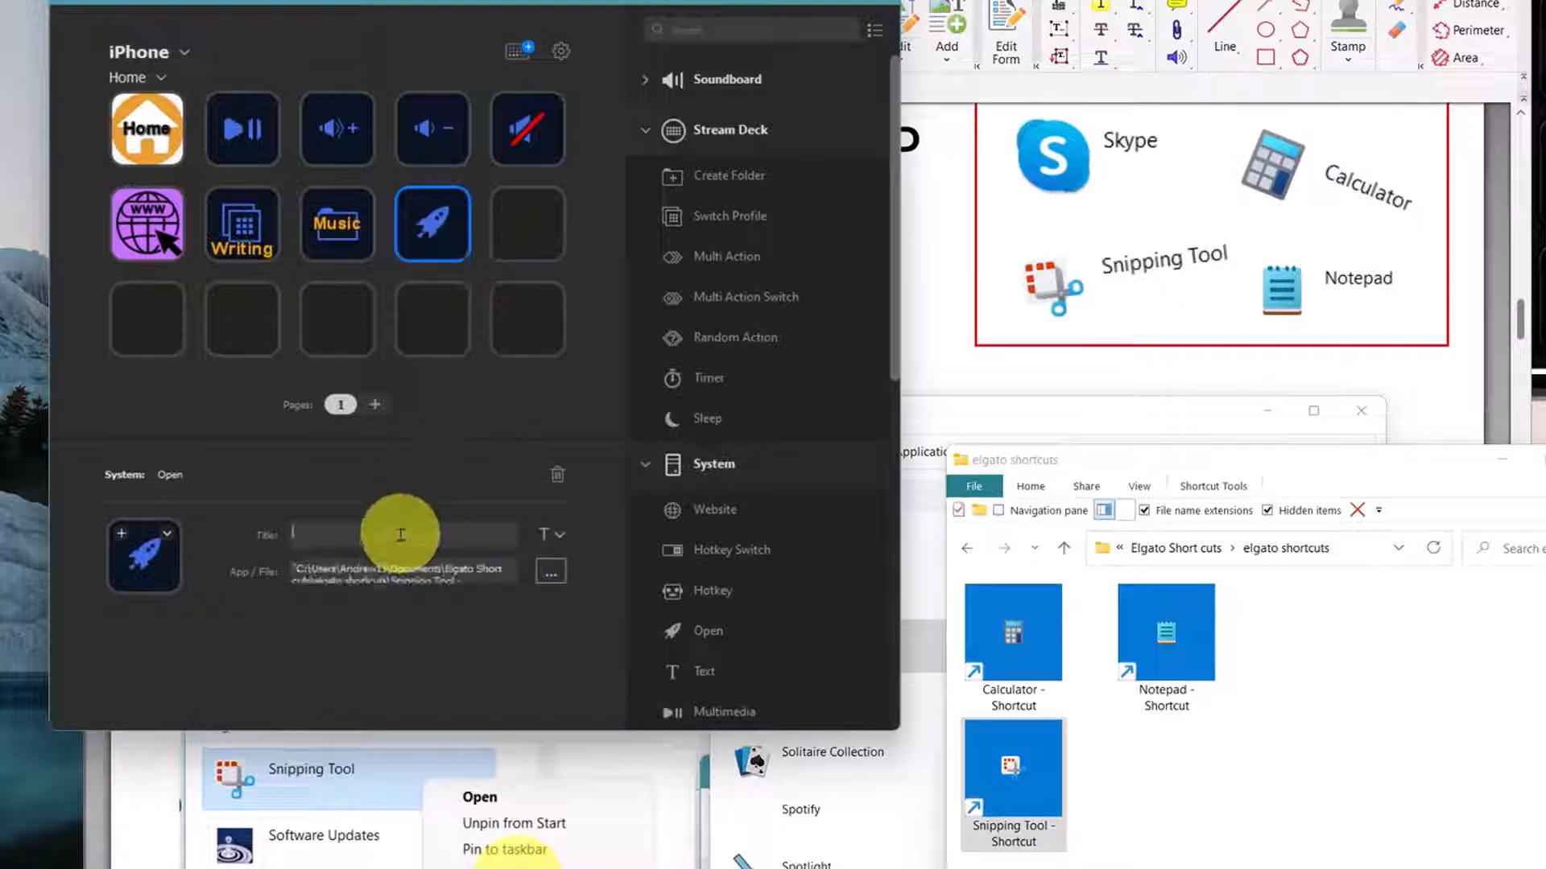
# - Title the key 'snipping' and test it from the mirrored phone
pyautogui.write('snipping')
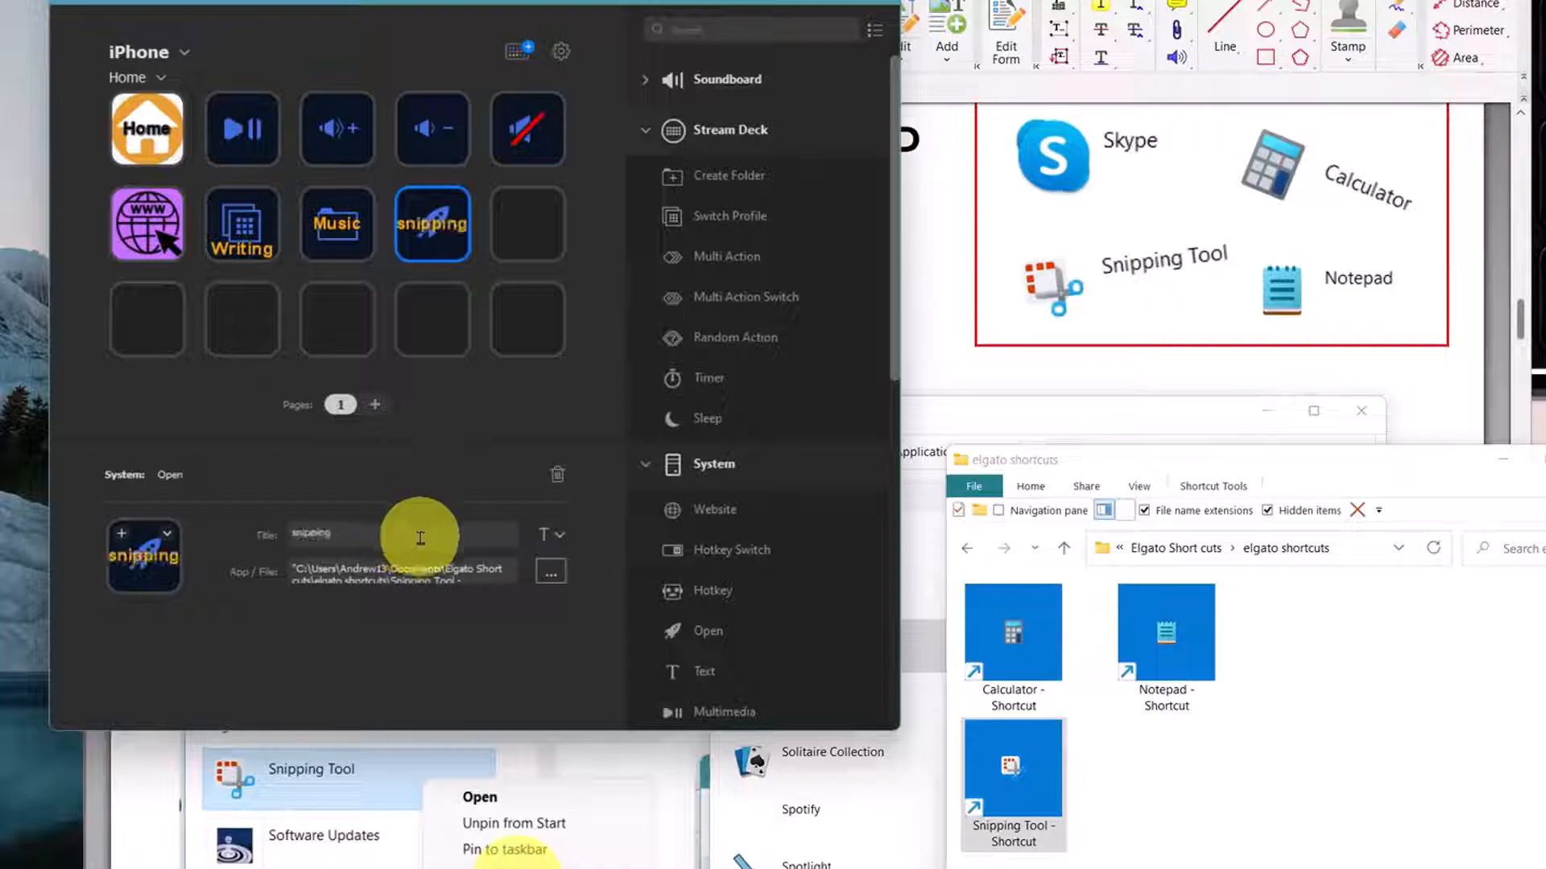
pyautogui.click(400, 310)
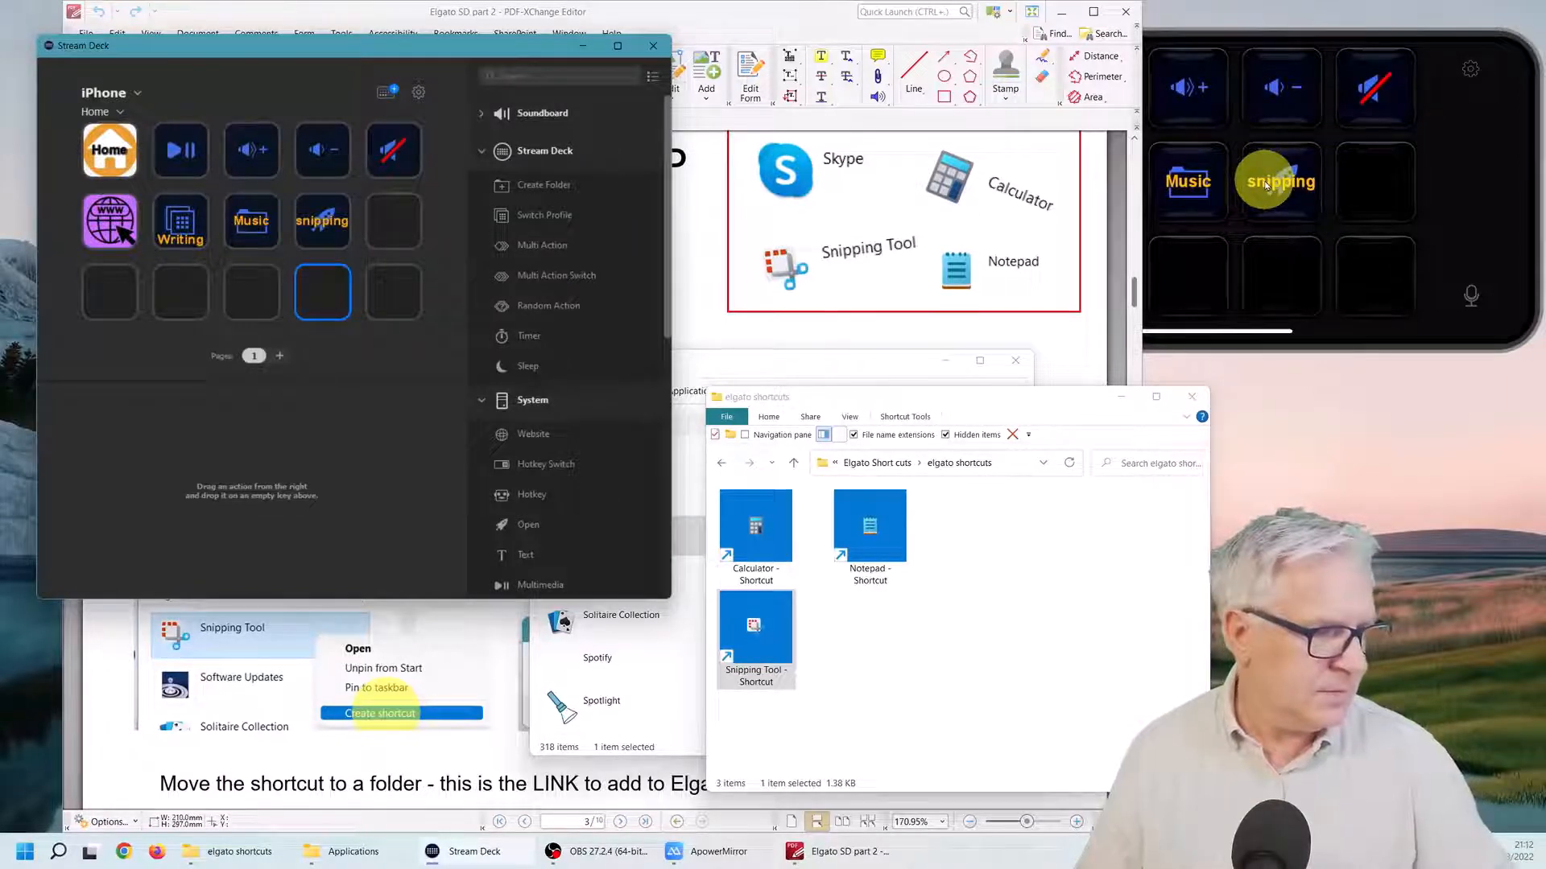
pyautogui.click(357, 649)
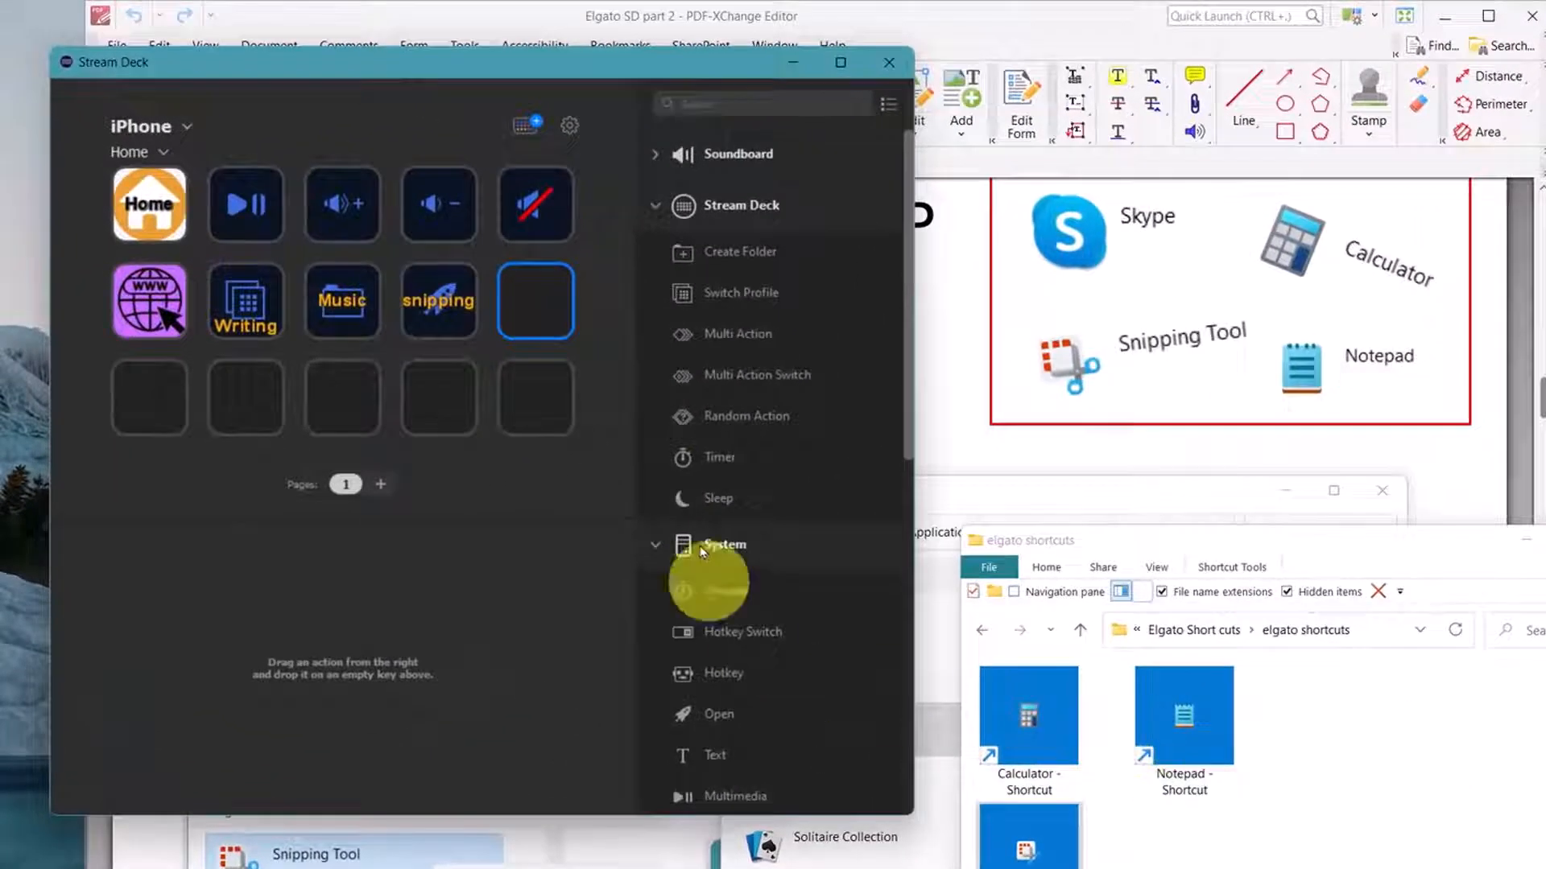
# - Title the new key 'notepad', test it by typing in the launched Notepad, then close Notepad
pyautogui.scroll(-3)
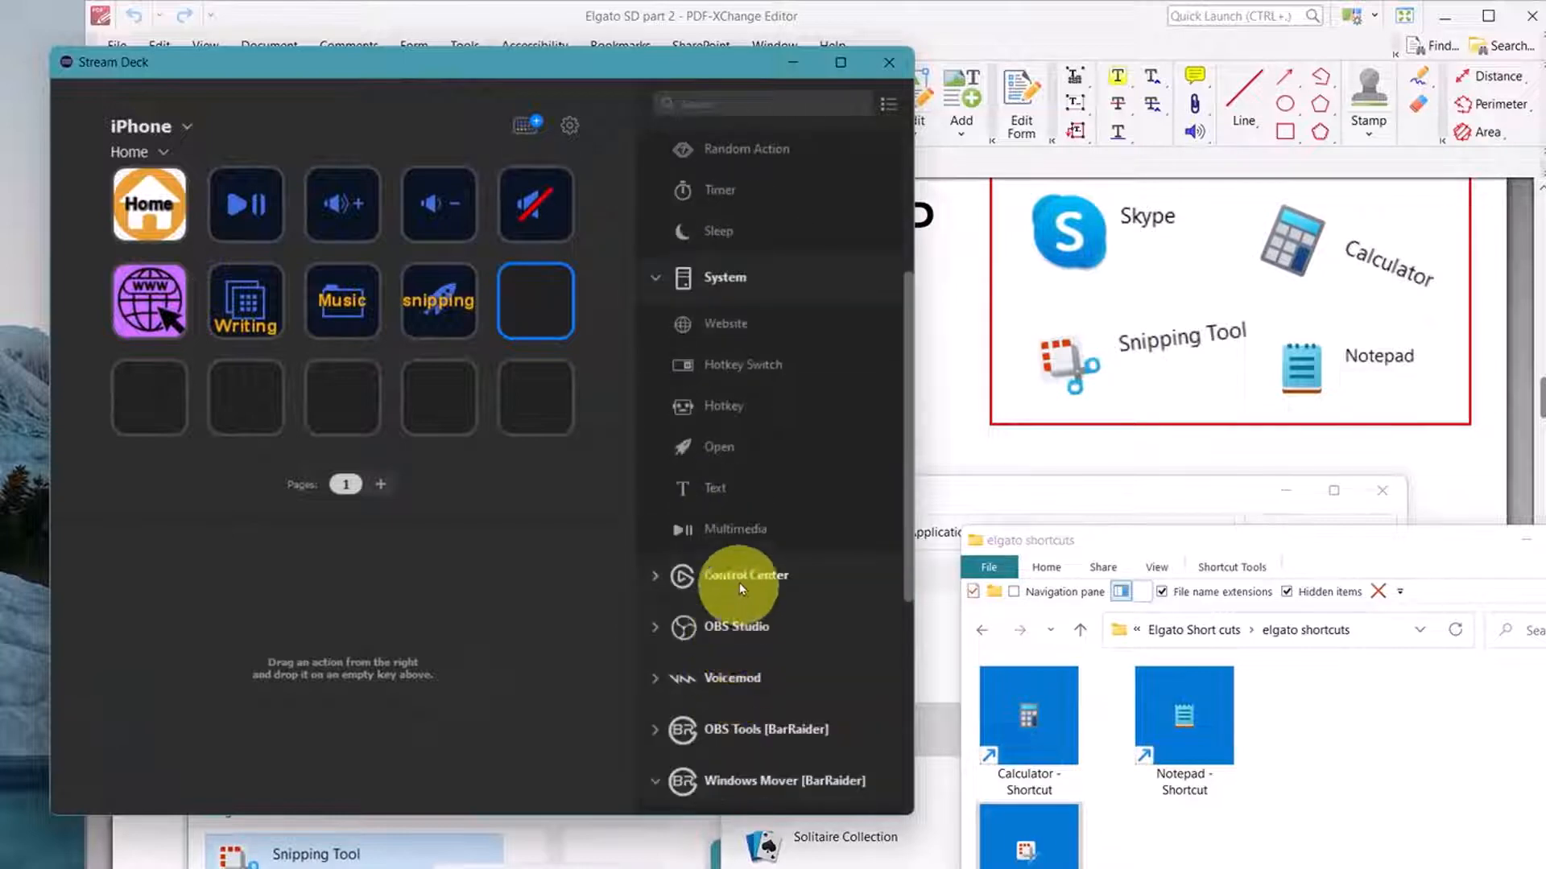
pyautogui.moveTo(734, 446)
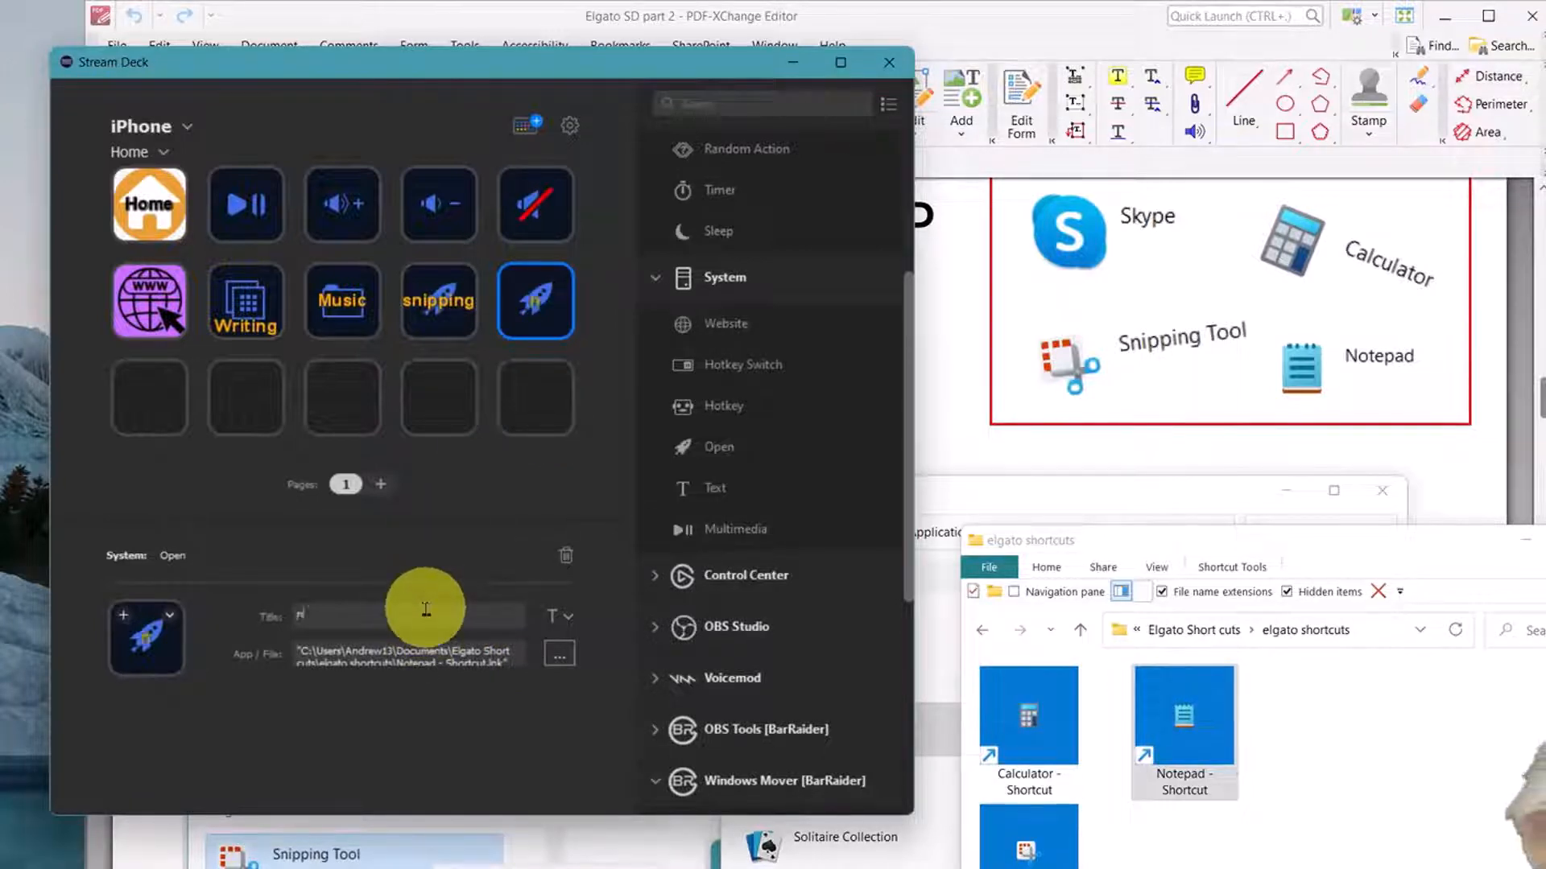
pyautogui.write('notepad')
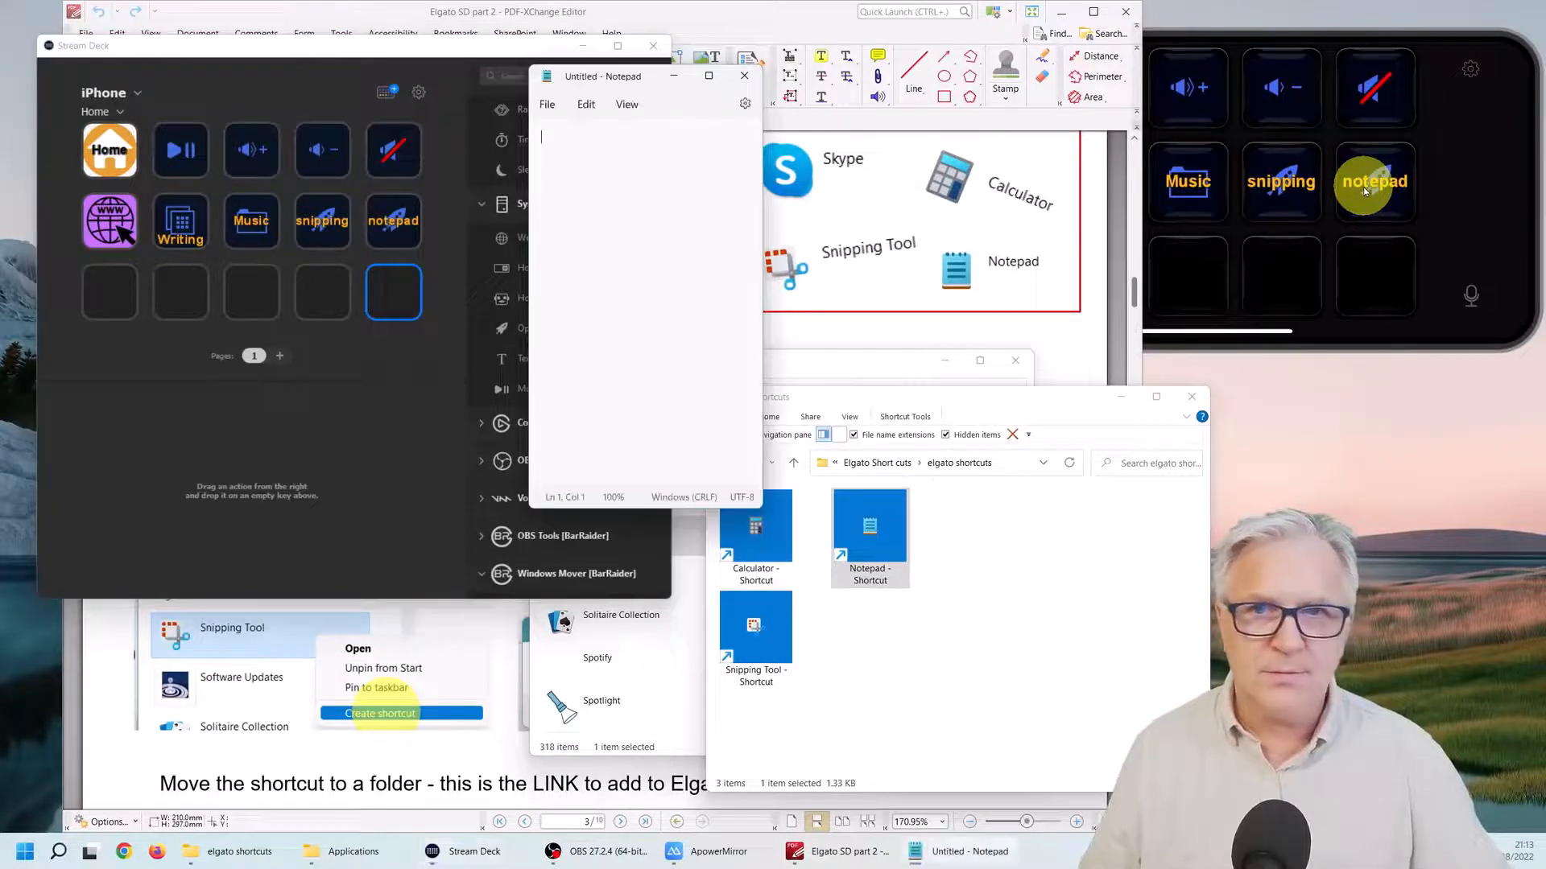
pyautogui.write('fdgdf')
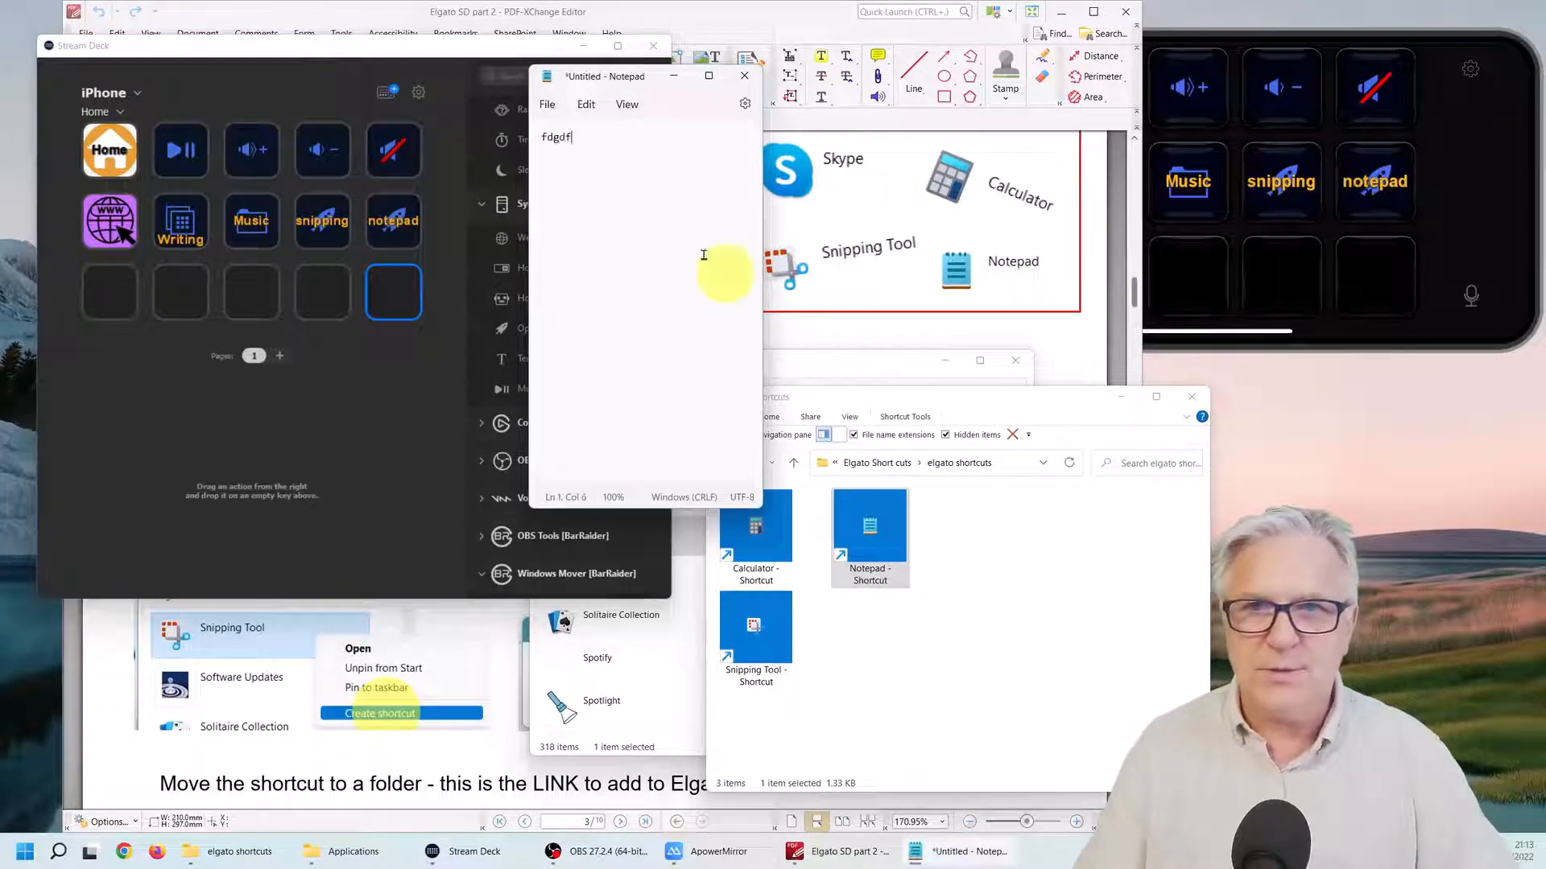
pyautogui.write('gdfgfdssgfgsdffdg')
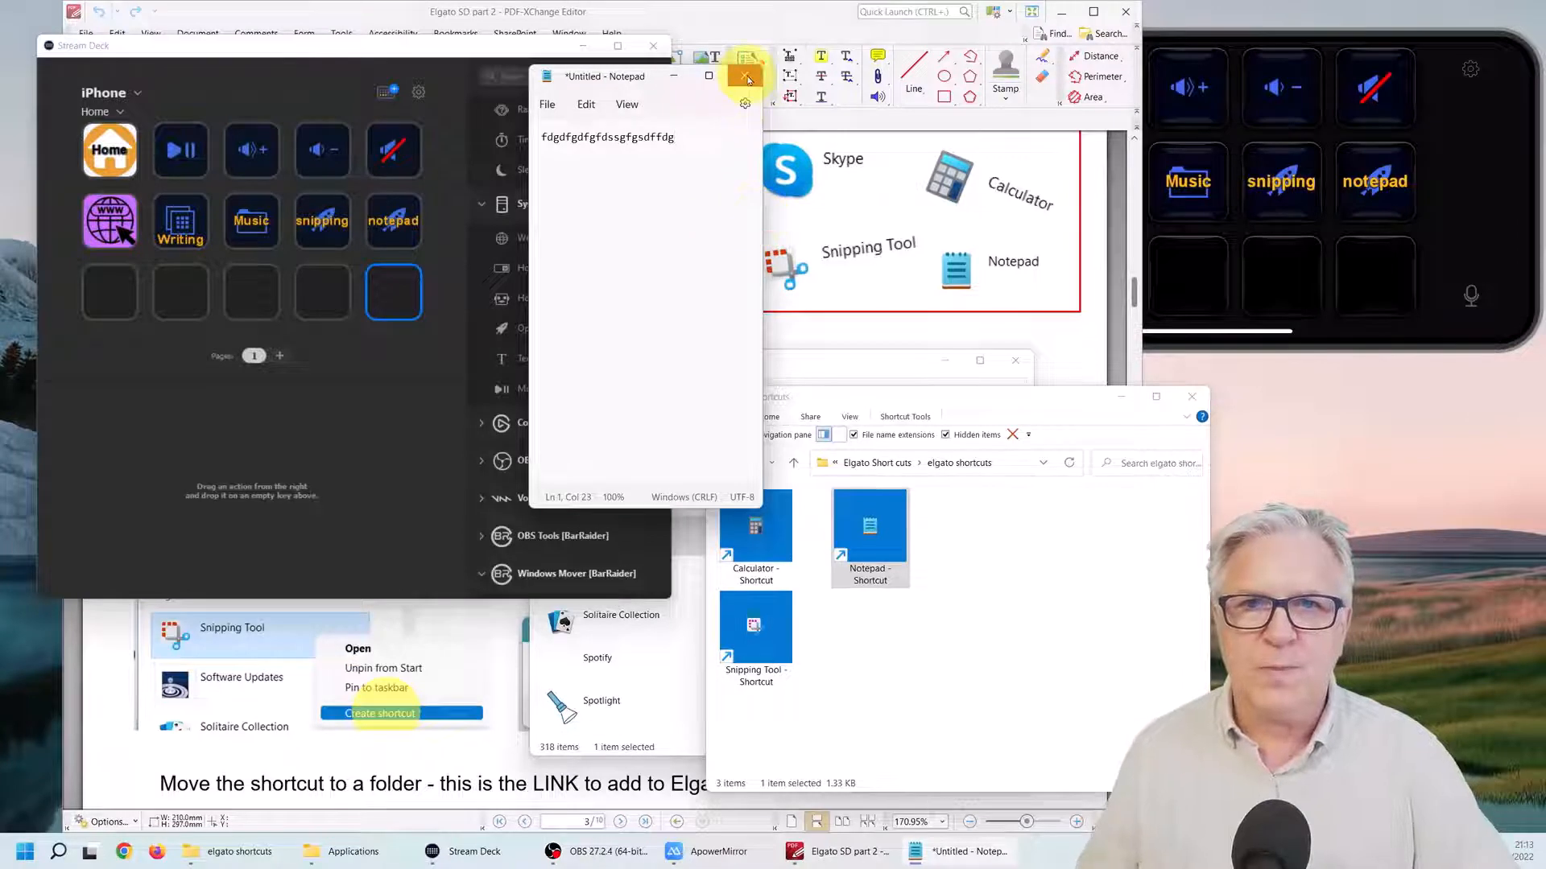
pyautogui.click(745, 76)
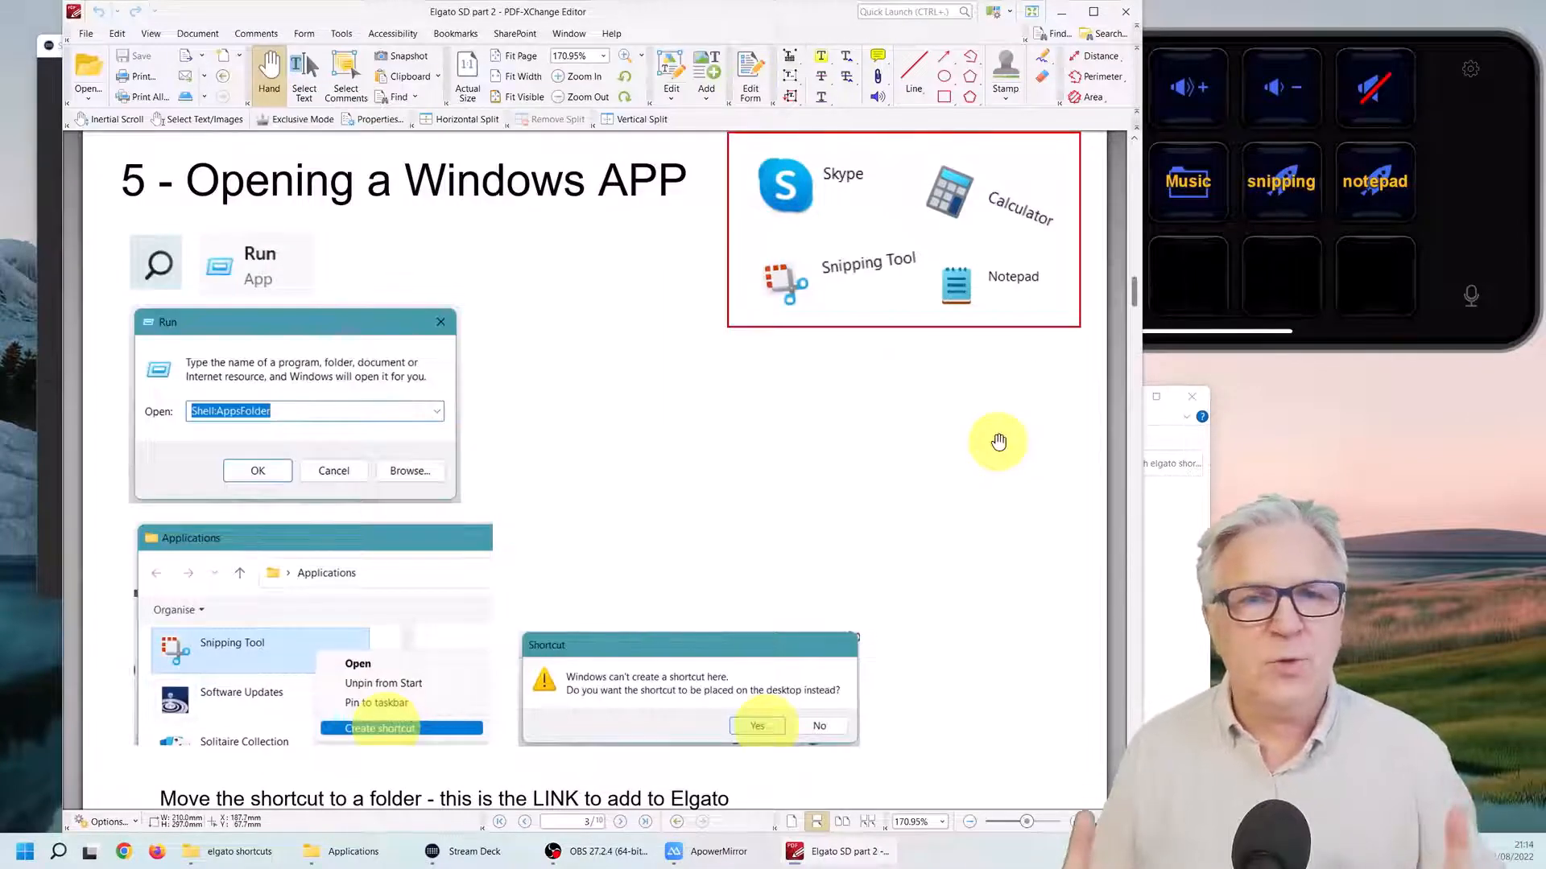
pyautogui.moveTo(961, 390)
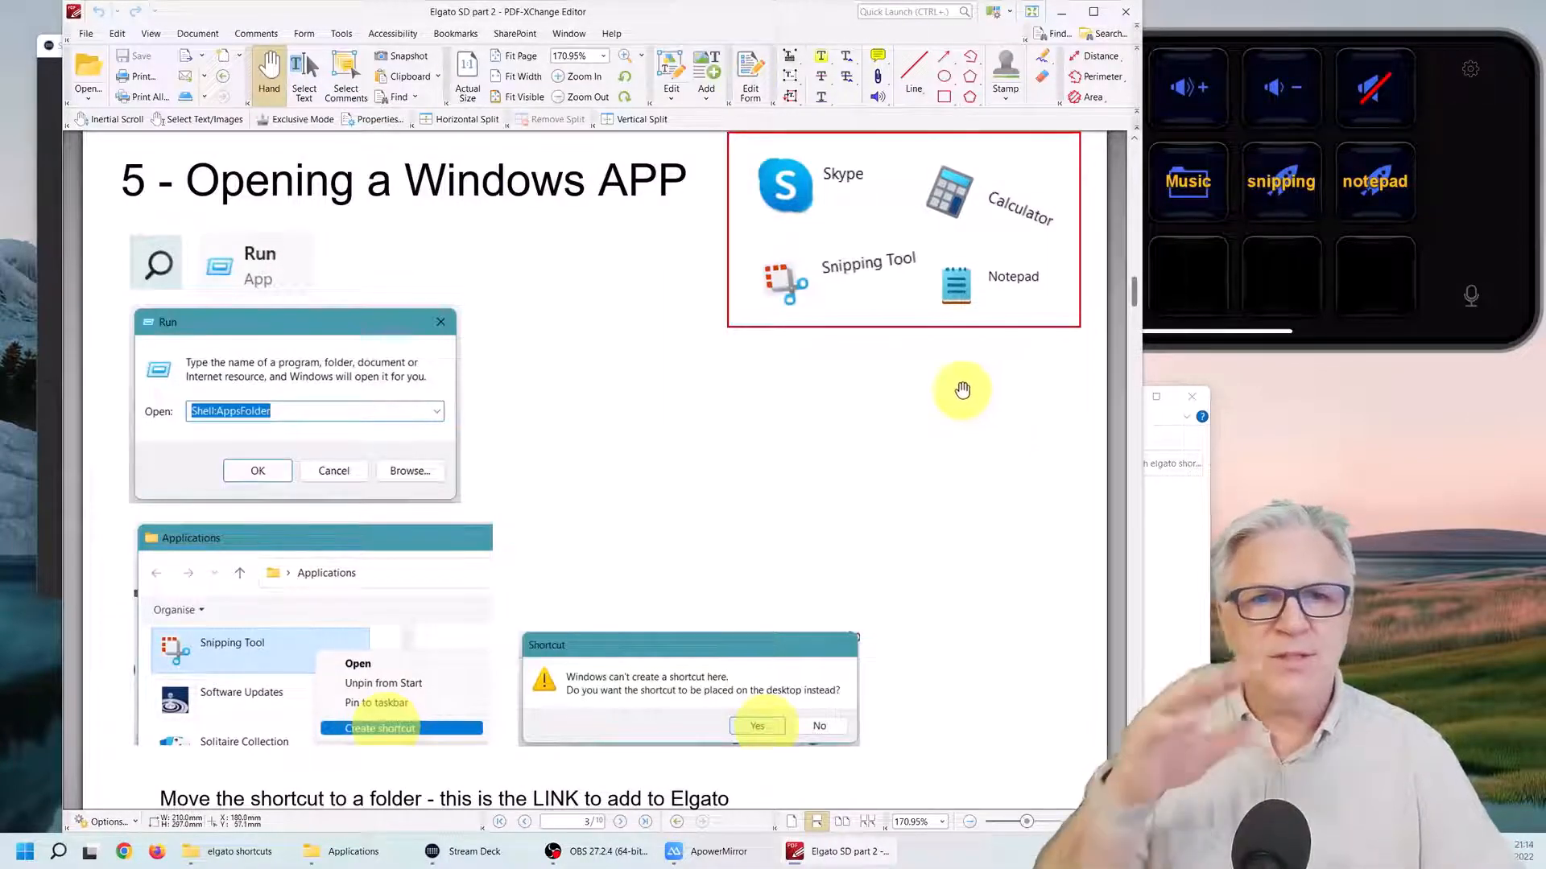
# - Scroll the slides down to section 6 - Open Books & Folders
pyautogui.scroll(-3)
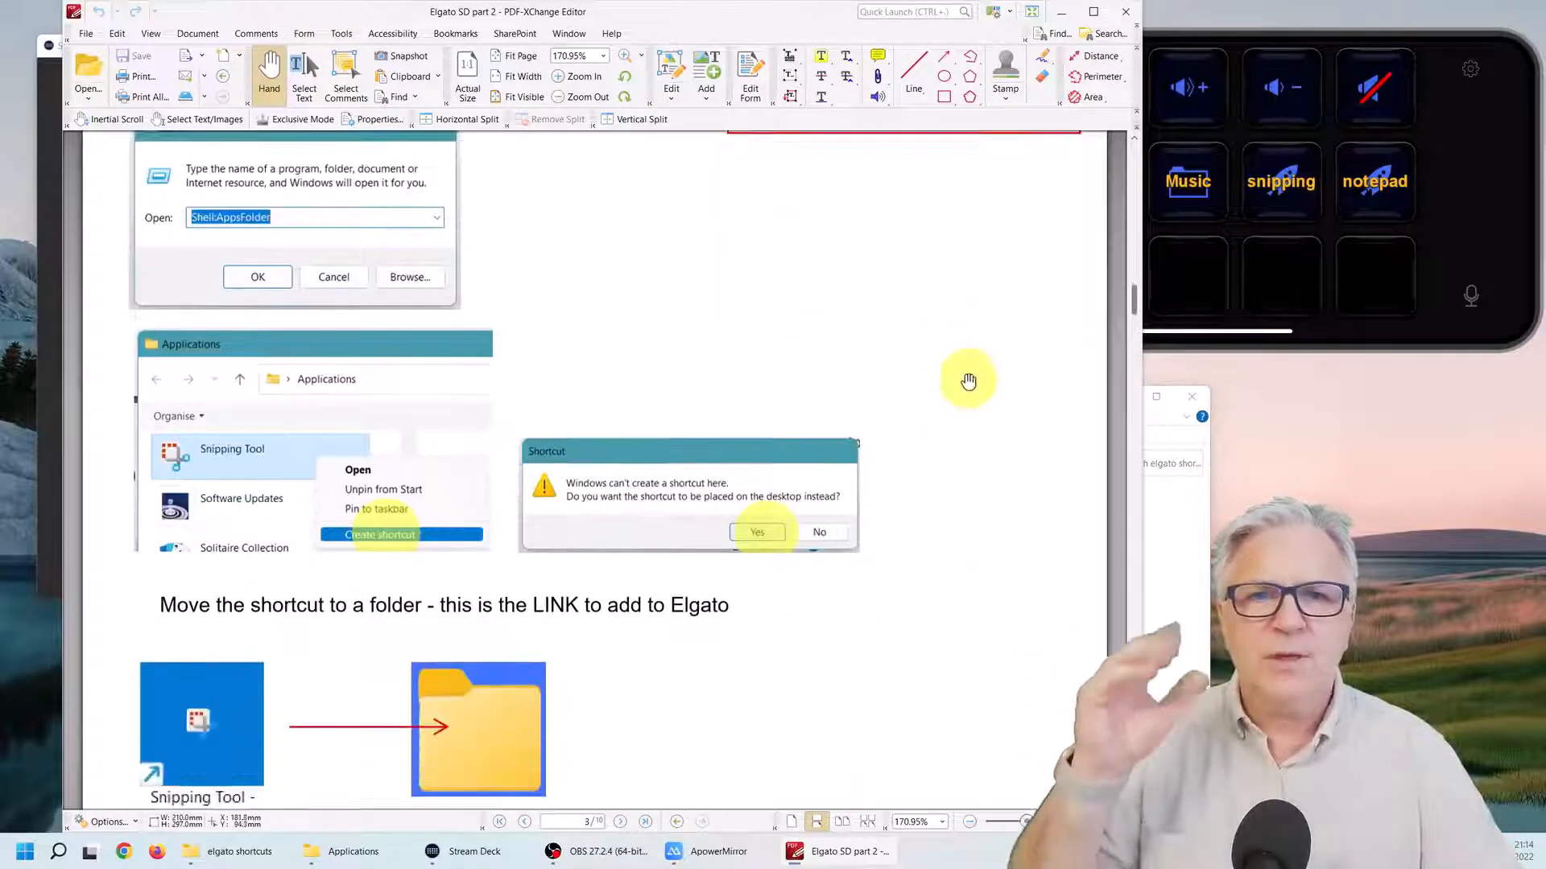
pyautogui.scroll(-3)
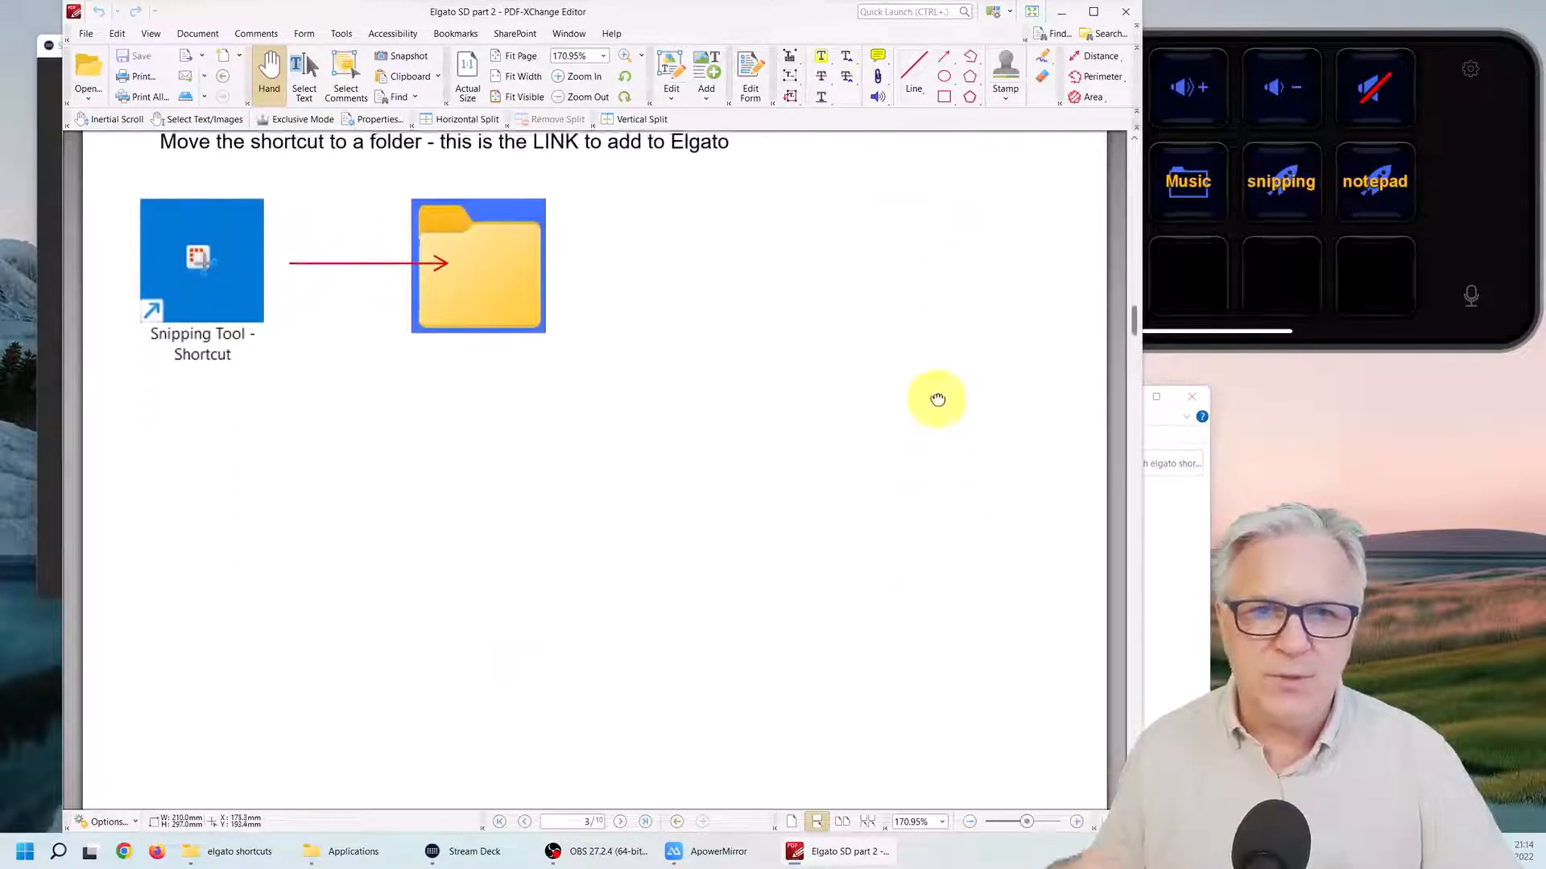
pyautogui.scroll(-3)
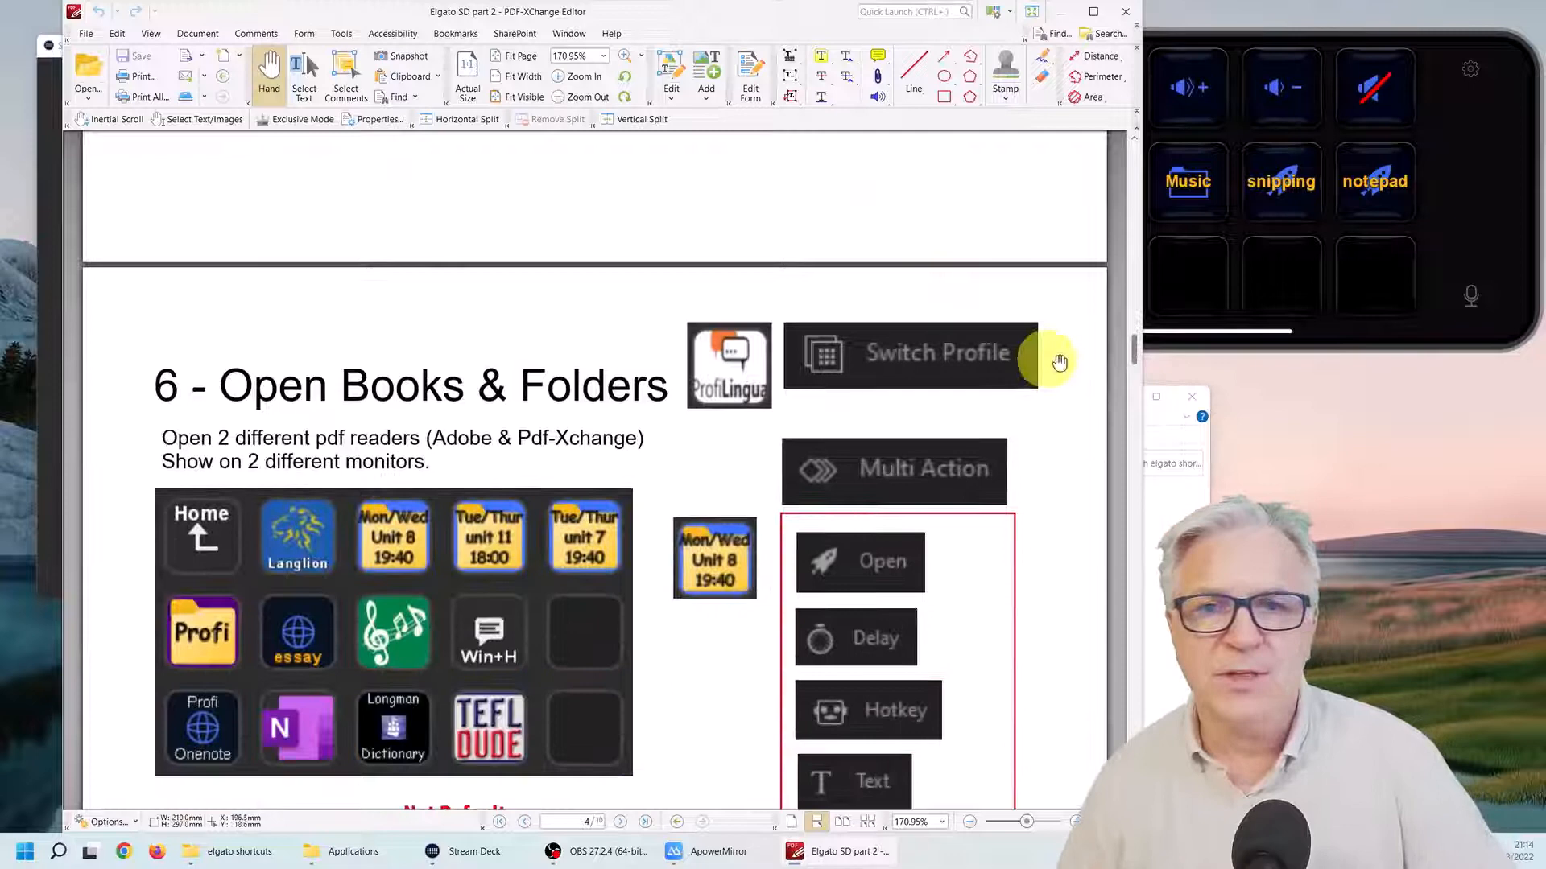